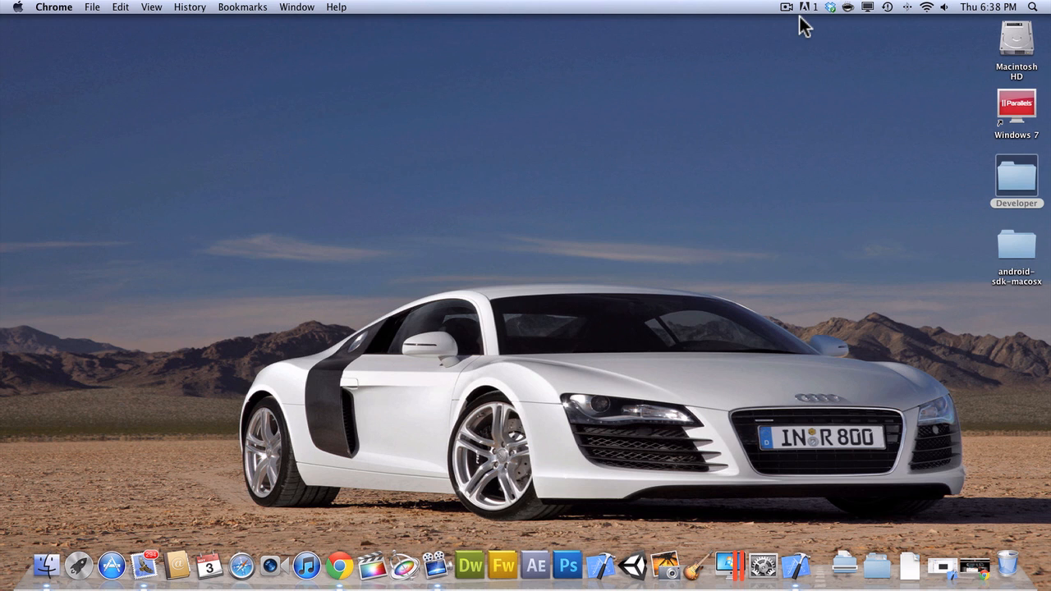
mouse_move(799, 494)
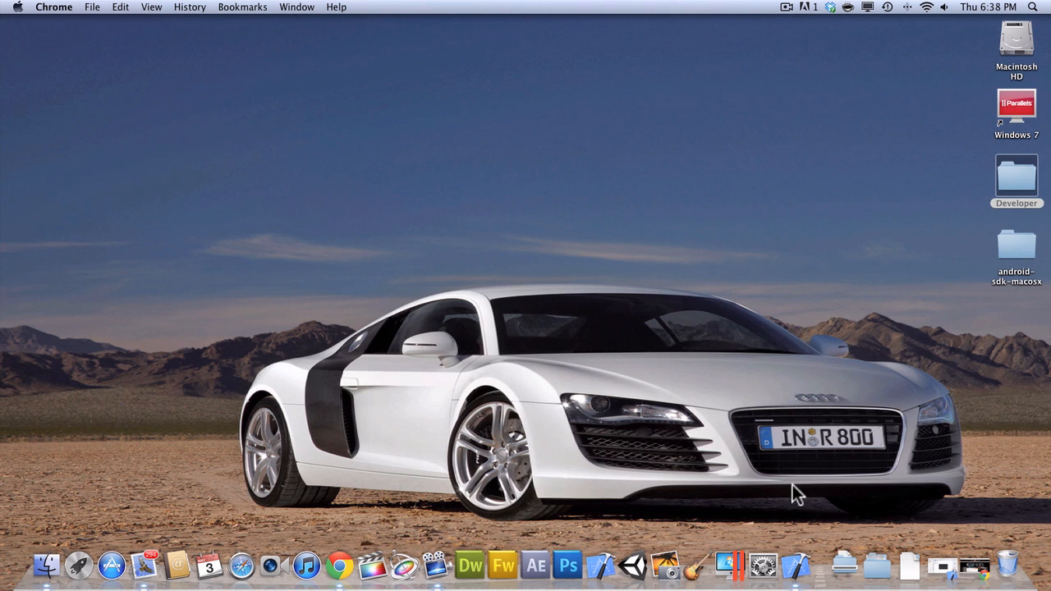
Launch the finished hiding app from the Developer folder to demonstrate the goal
double_click(1017, 173)
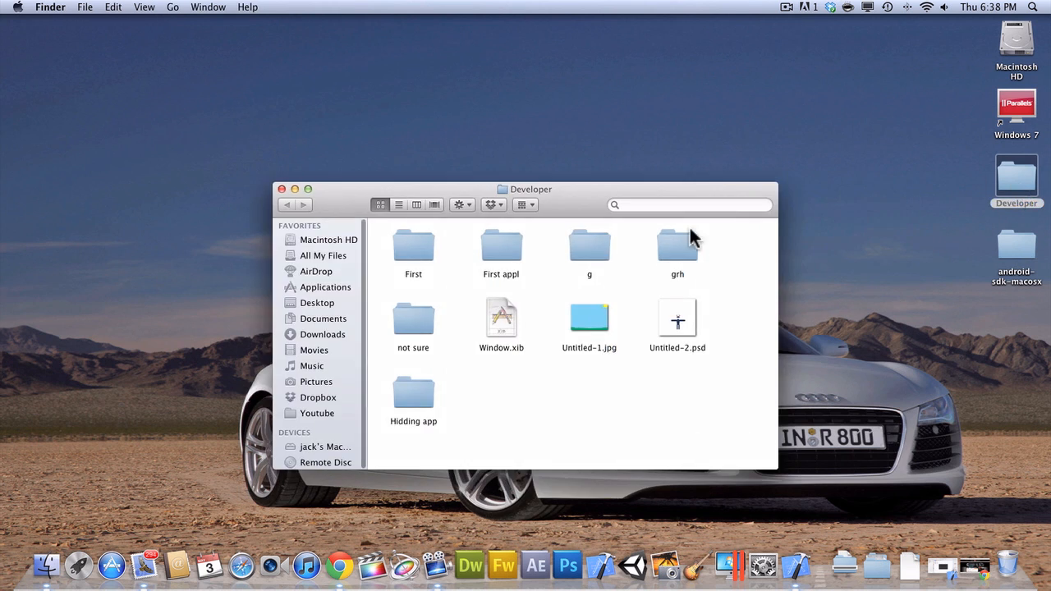
double_click(414, 245)
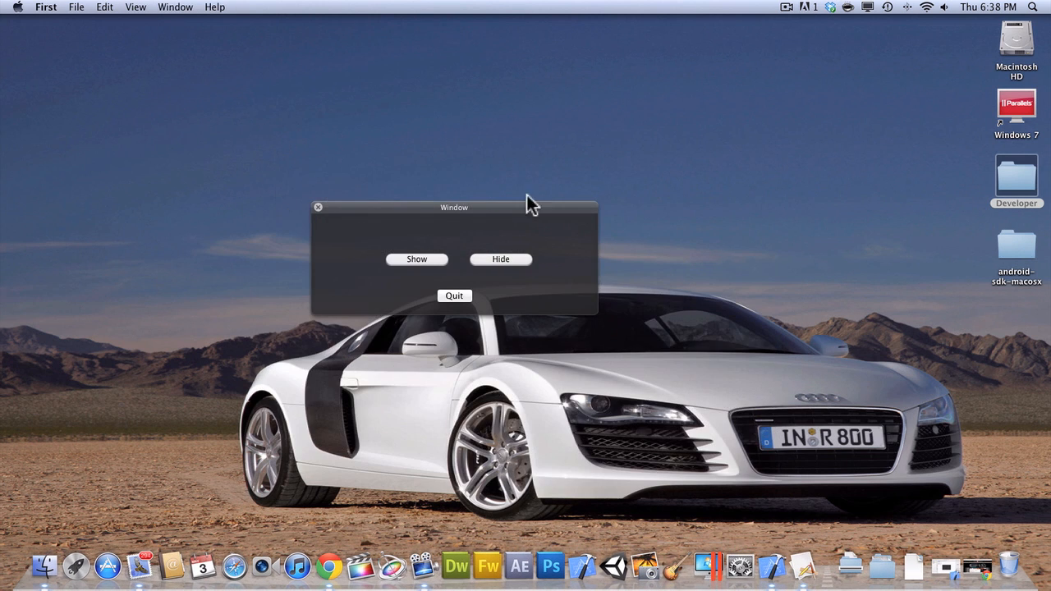
left_click_drag(453, 207, 555, 200)
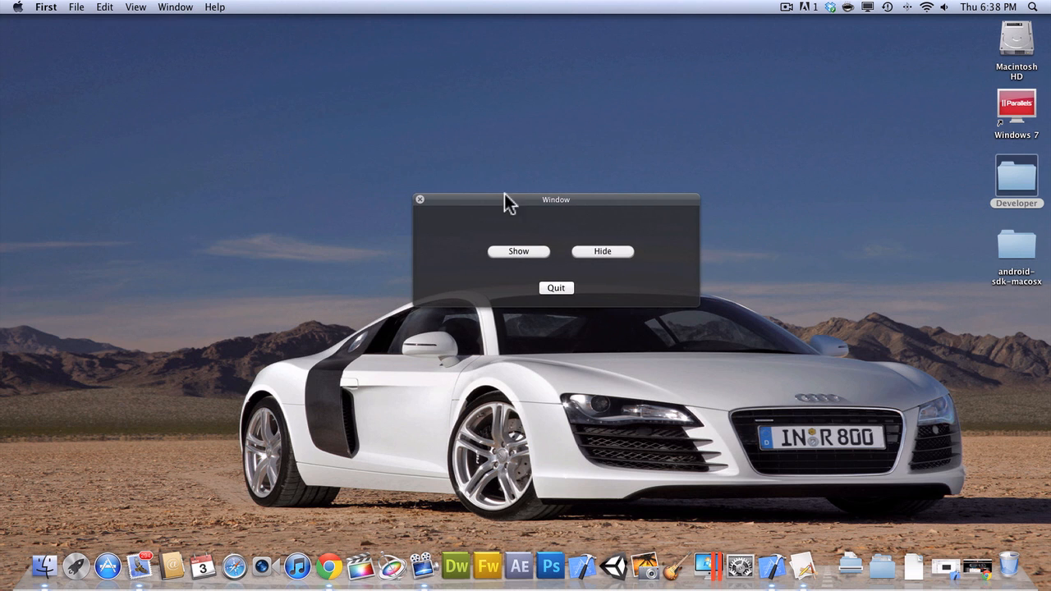
mouse_move(535, 265)
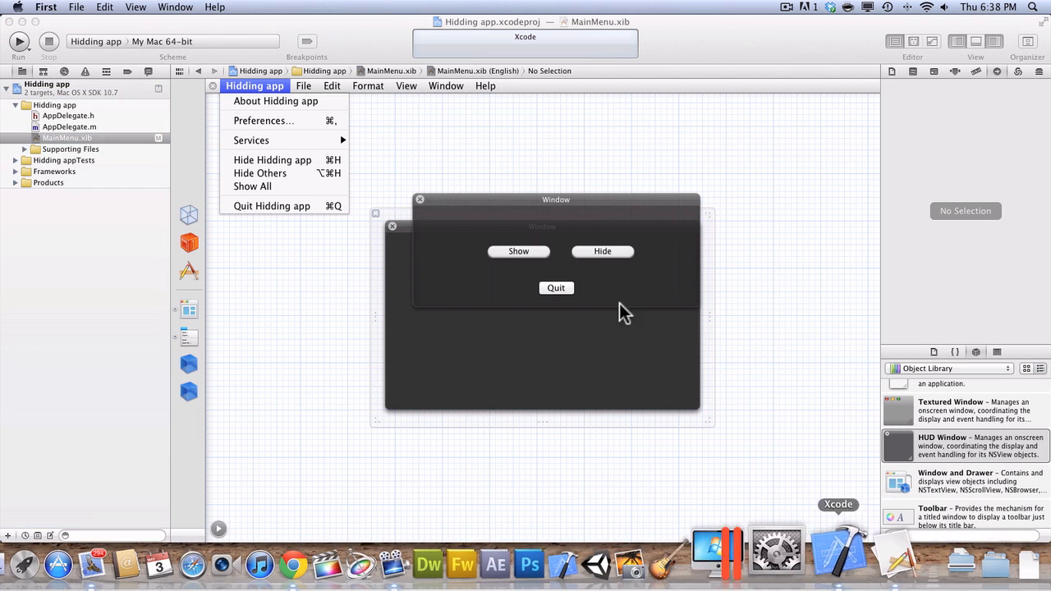
Hide the other running apps with the demo, switch to Chrome and bring the app back
left_click(273, 159)
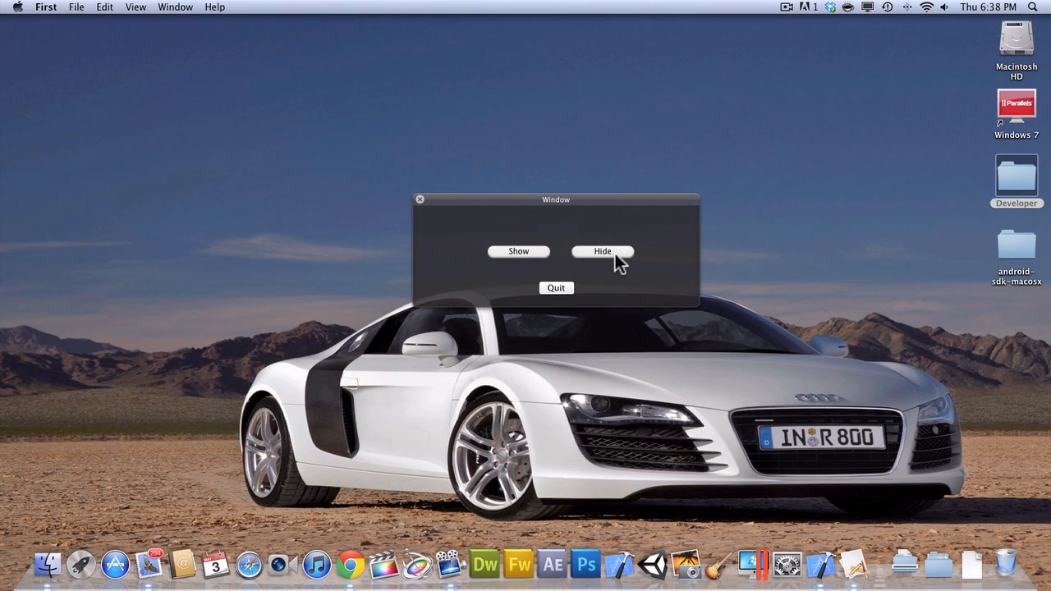
mouse_move(606, 256)
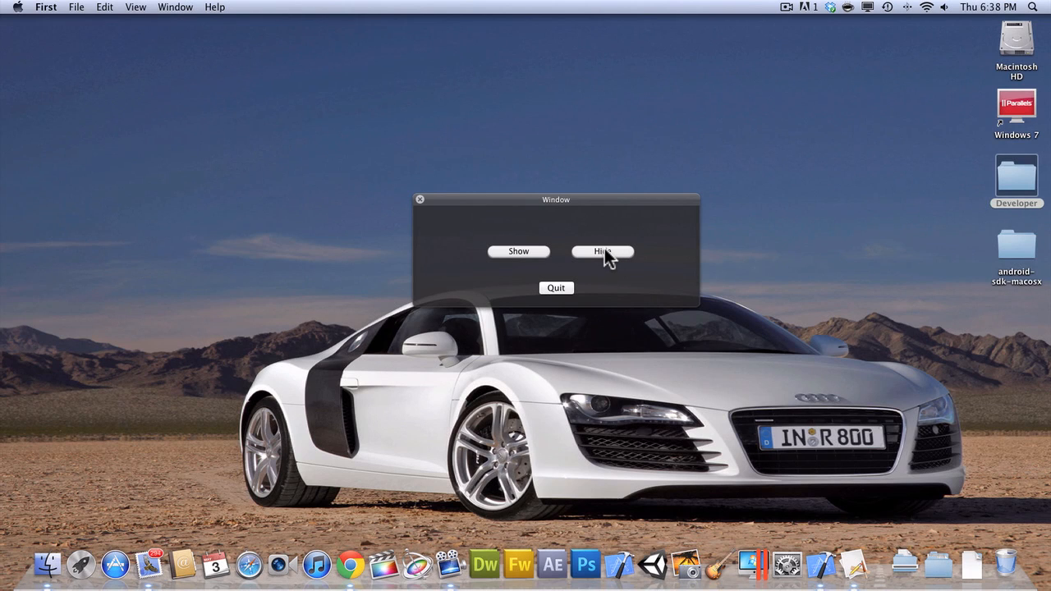
left_click(348, 565)
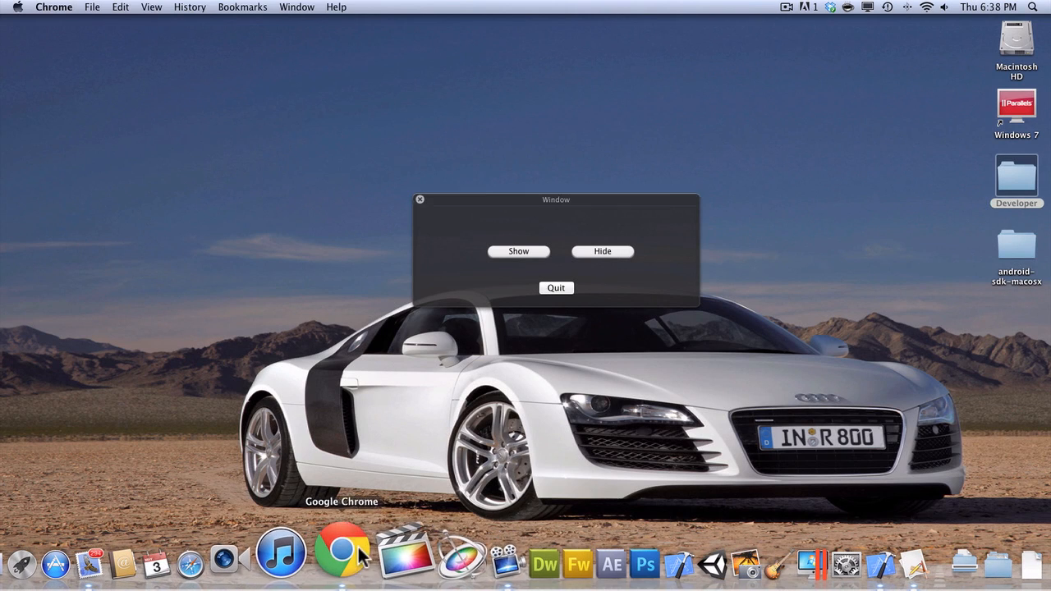
left_click(341, 555)
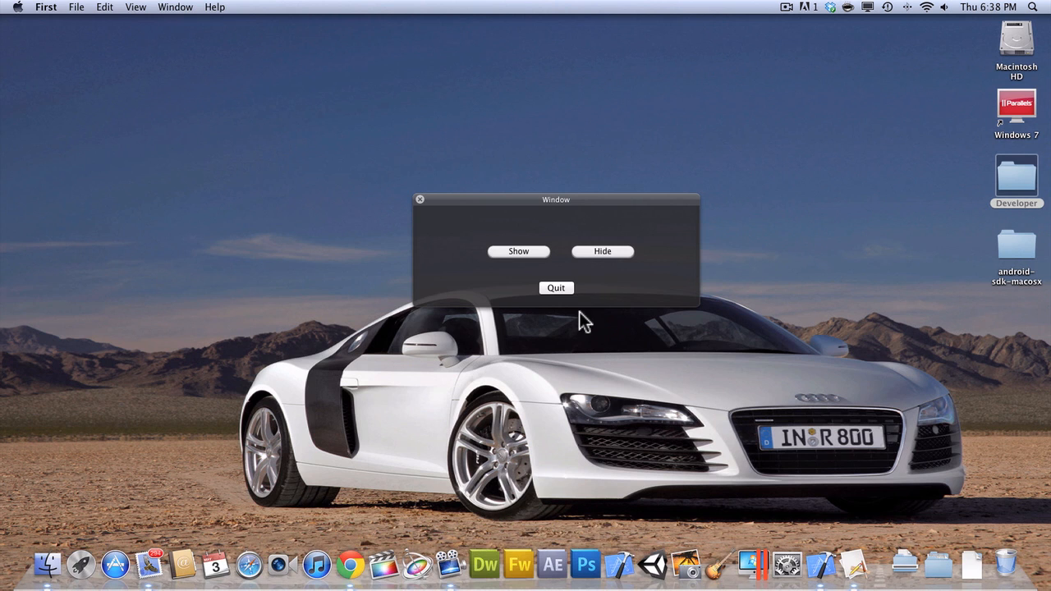
left_click_drag(555, 199, 532, 191)
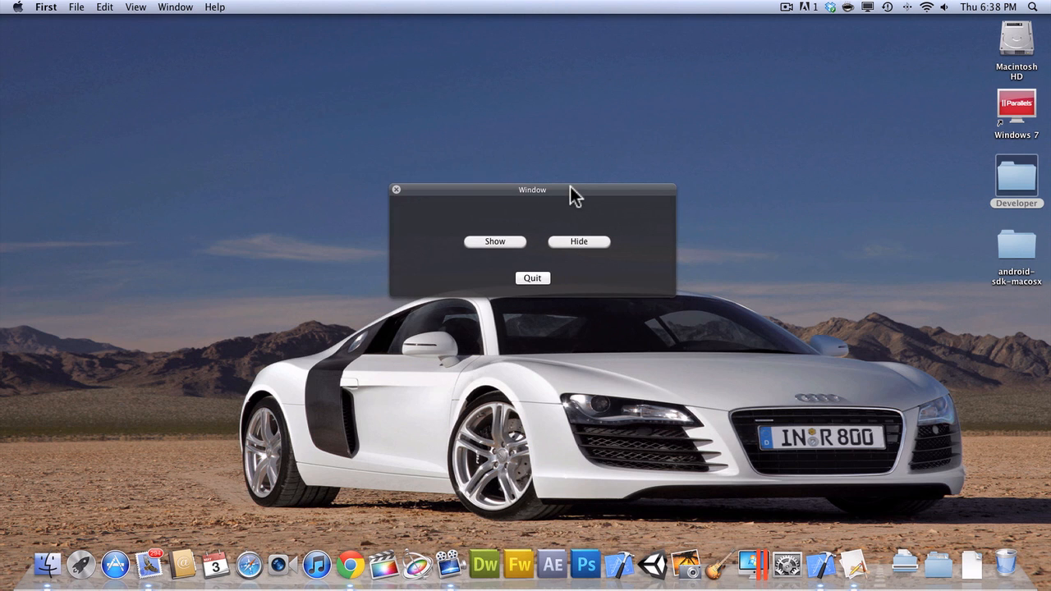
mouse_move(545, 203)
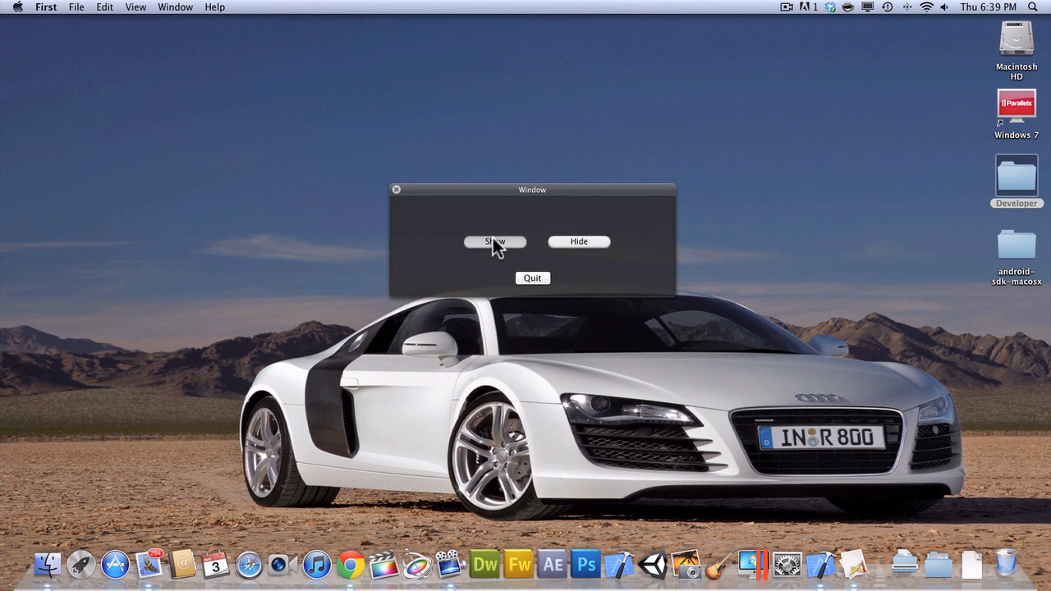
mouse_move(490, 294)
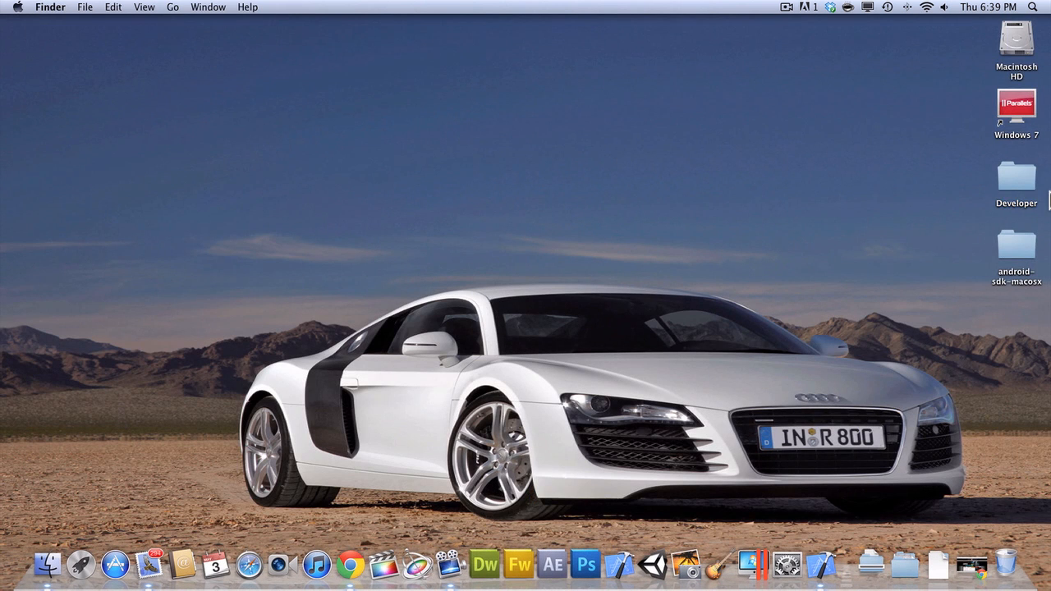
mouse_move(815, 565)
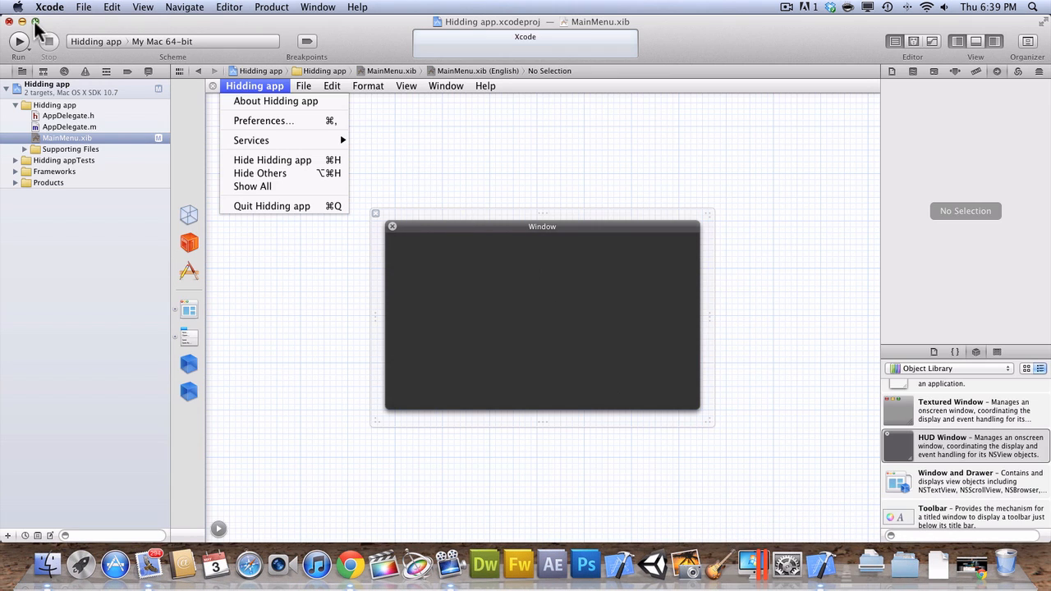
Close the old project and create a Cocoa Application named Hiding Tool in Developer
left_click(273, 159)
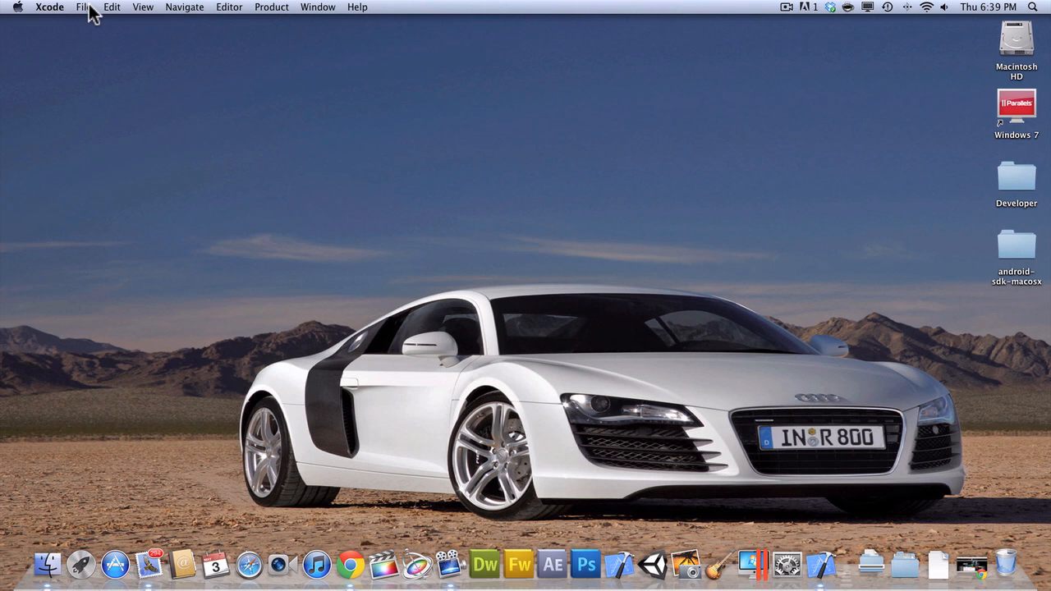
left_click(82, 7)
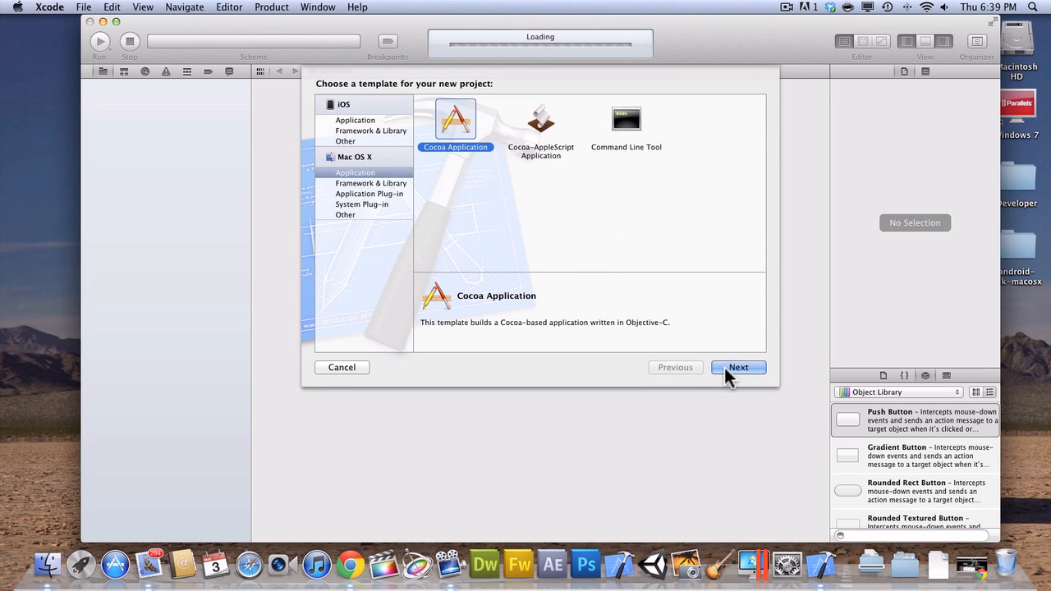
left_click(737, 368)
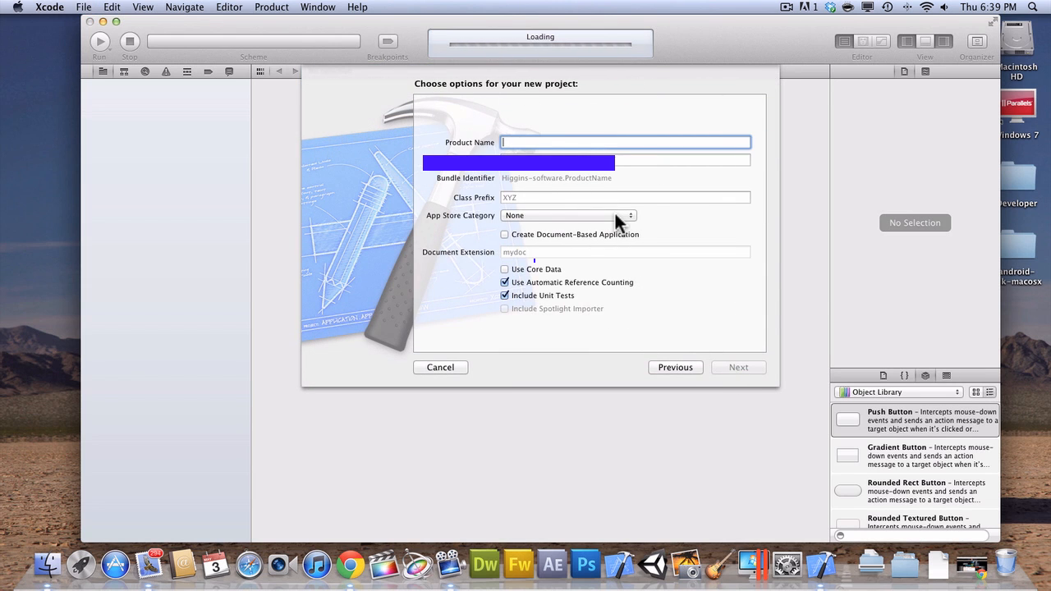
type("hidi")
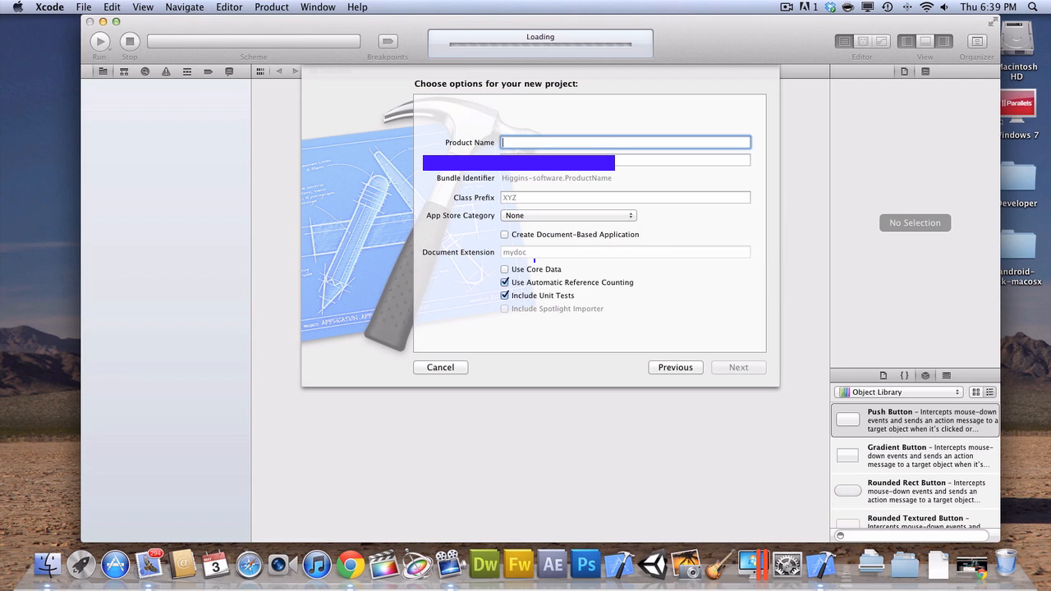
type("Hiding Tool")
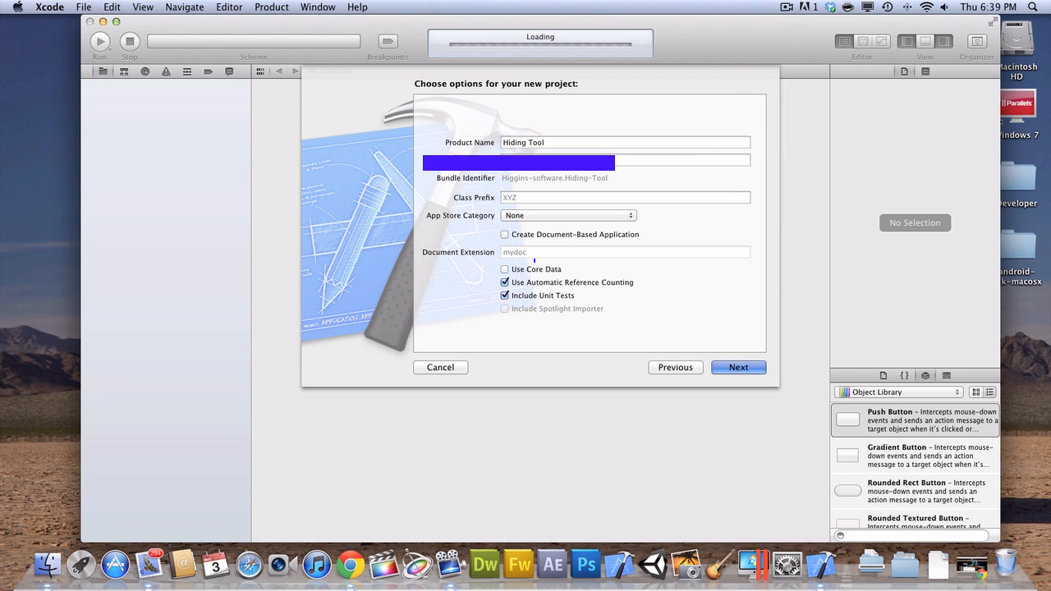
left_click(738, 368)
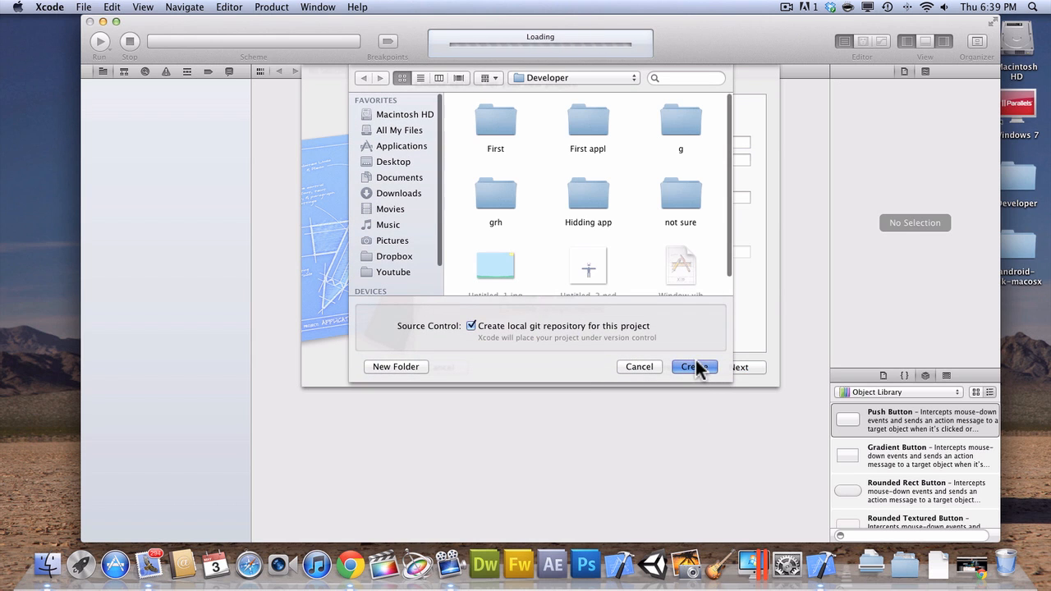
left_click(693, 366)
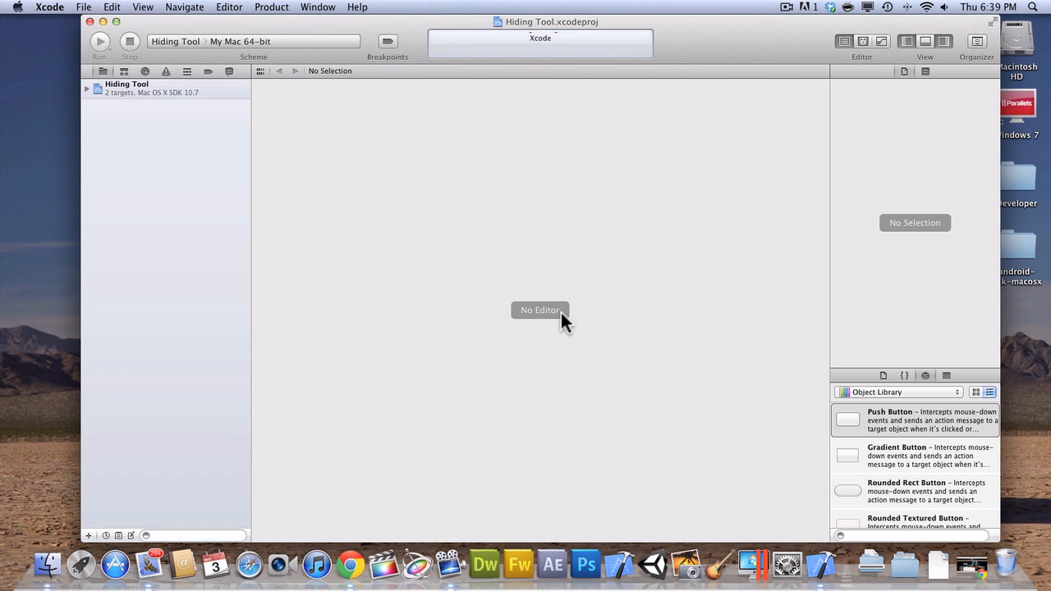
Select the interface file and show the Hiding Tool main window for editing
left_click(126, 84)
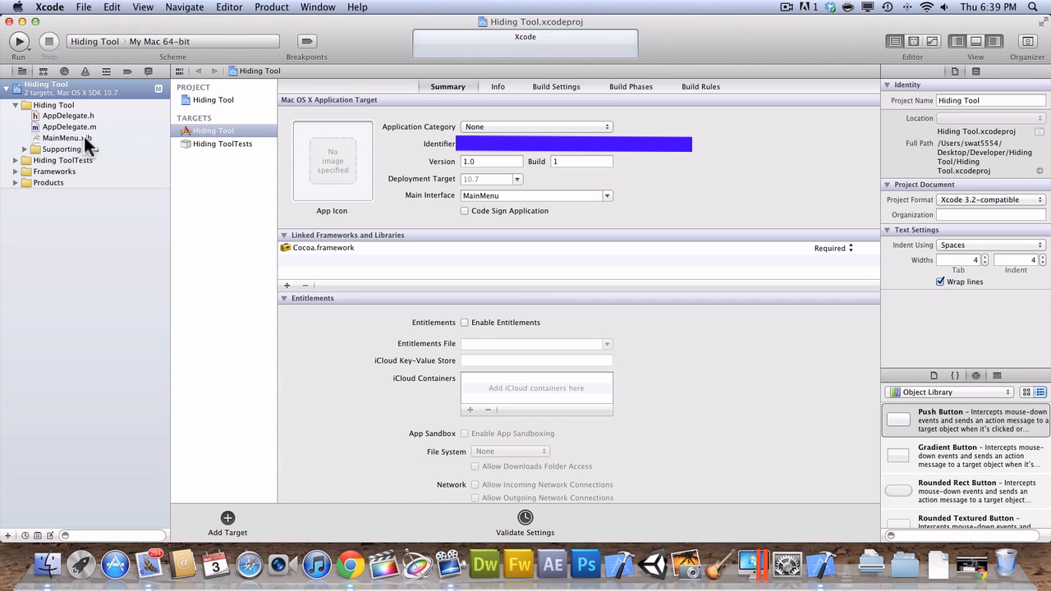
mouse_move(56, 146)
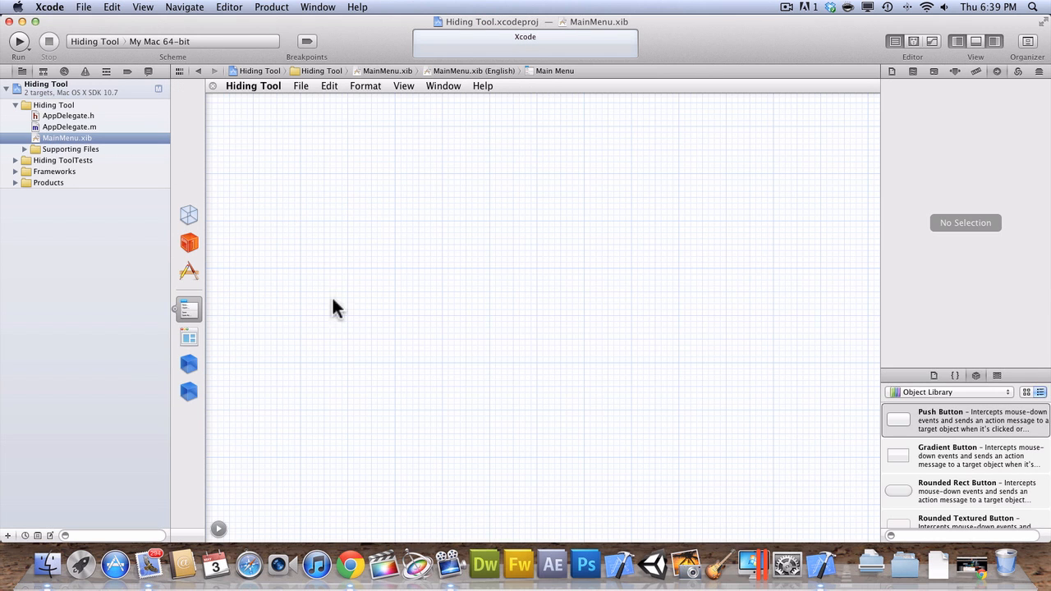
mouse_move(403, 118)
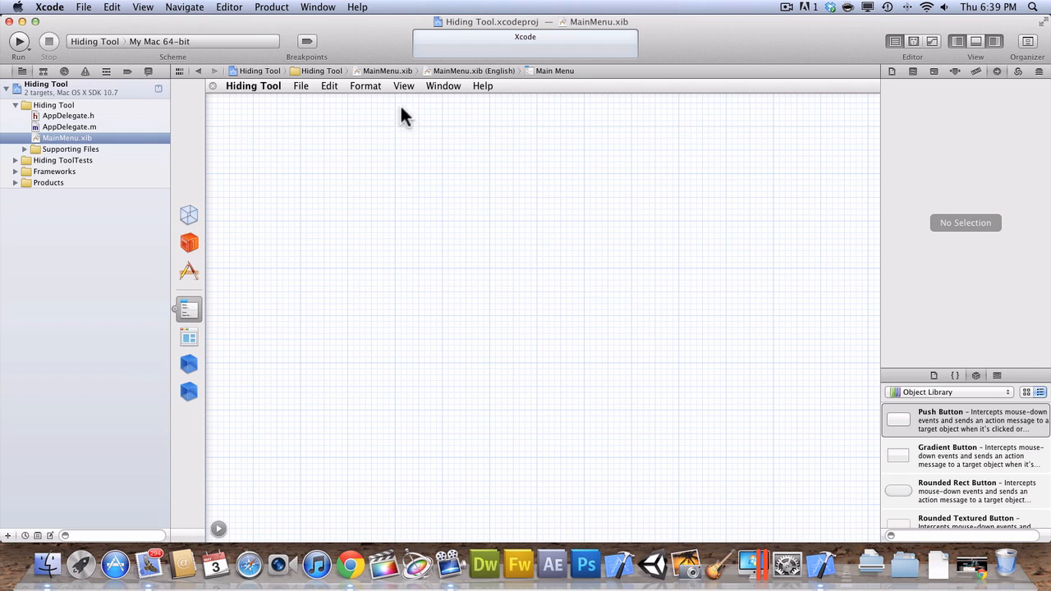
mouse_move(190, 337)
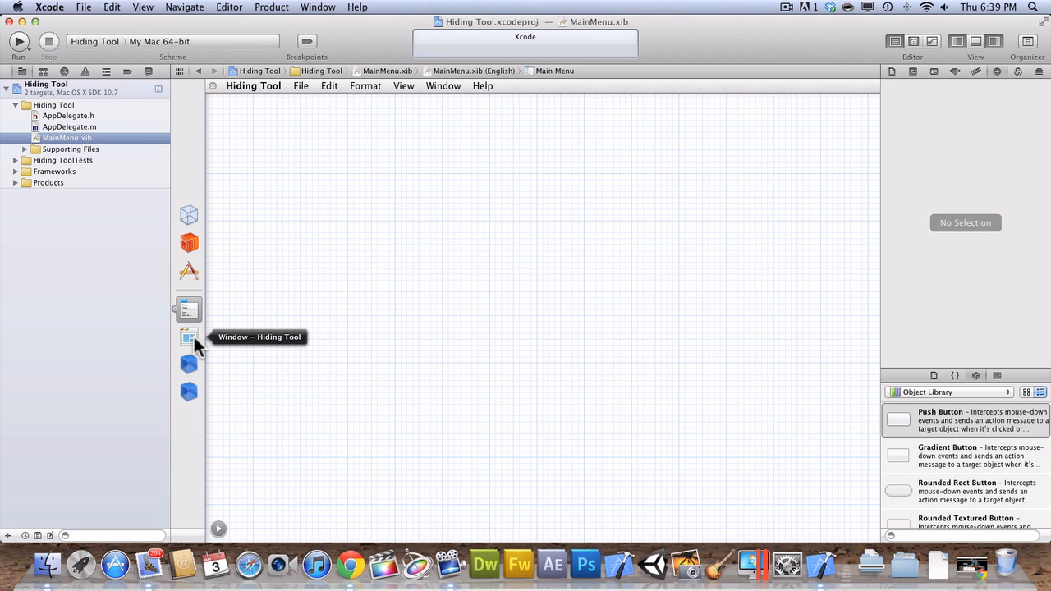
left_click(187, 336)
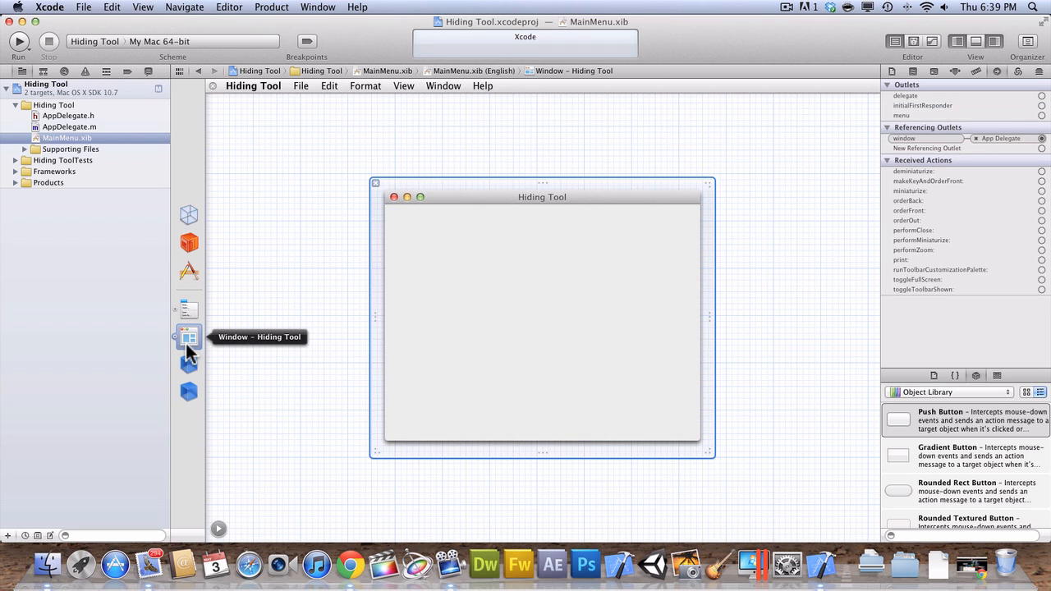
mouse_move(484, 321)
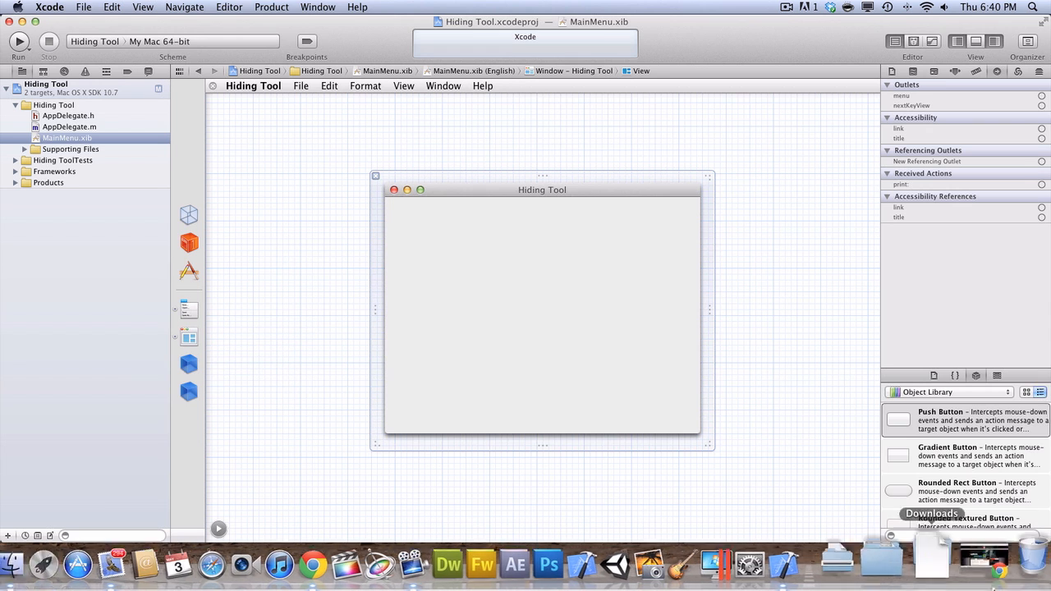
Reveal the Object Library filtered to Windows & Menus and scroll to the HUD Window
left_click(949, 391)
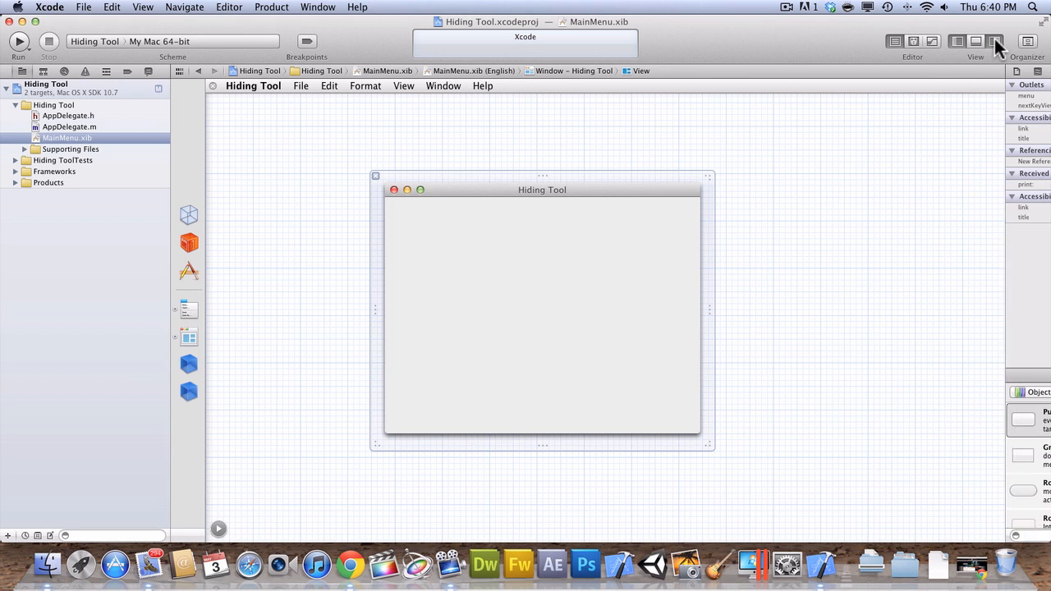
left_click(993, 41)
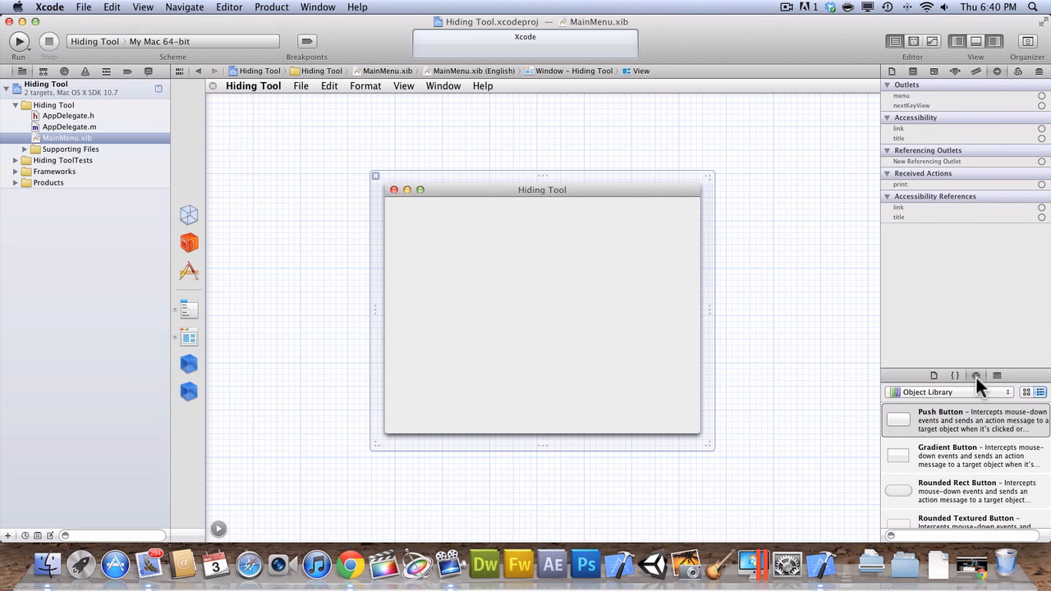
left_click(949, 391)
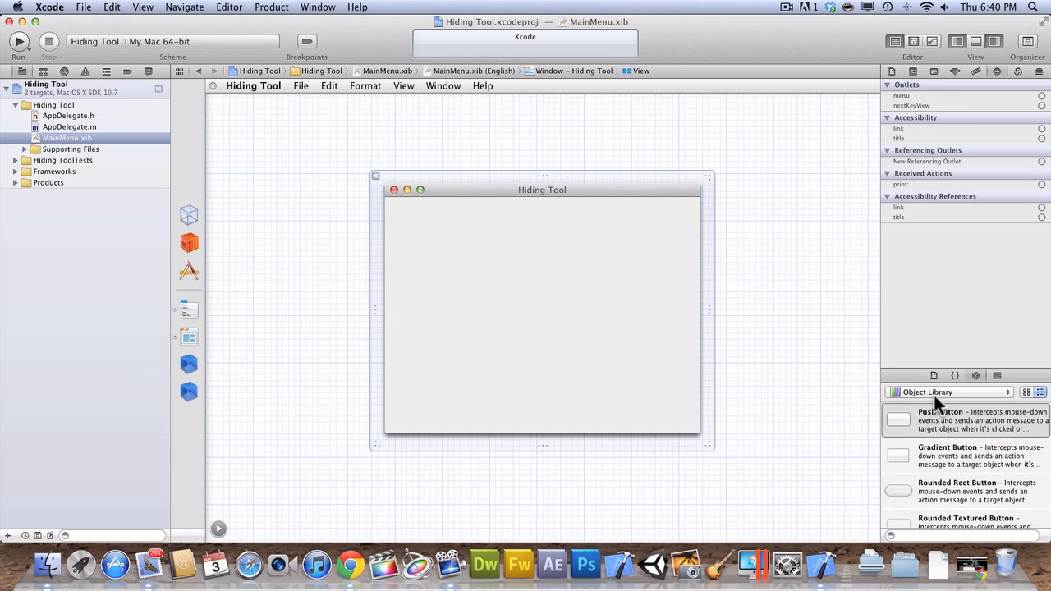
left_click(949, 391)
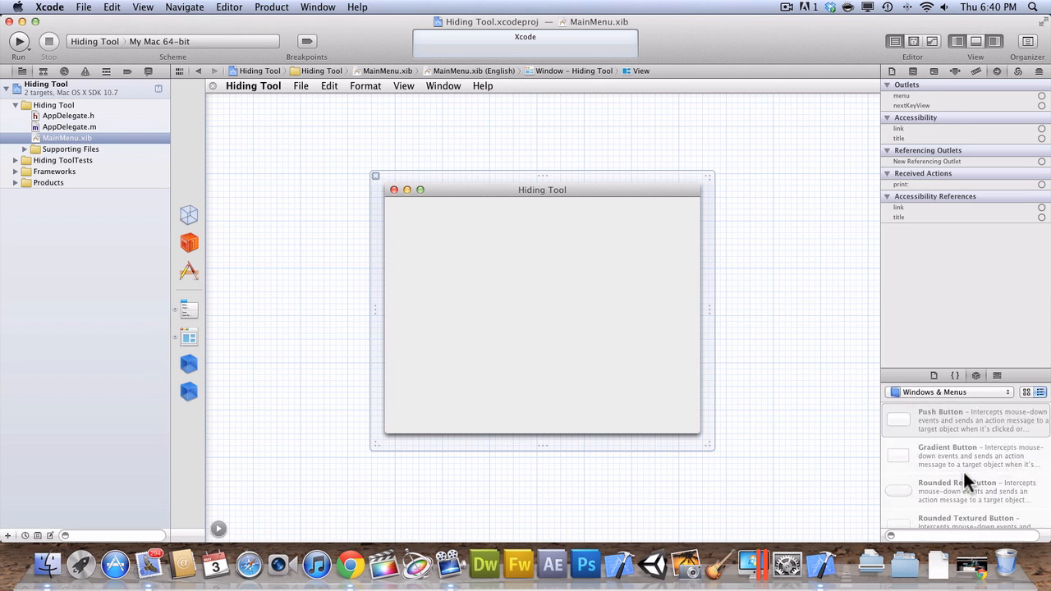
scroll("down", 3)
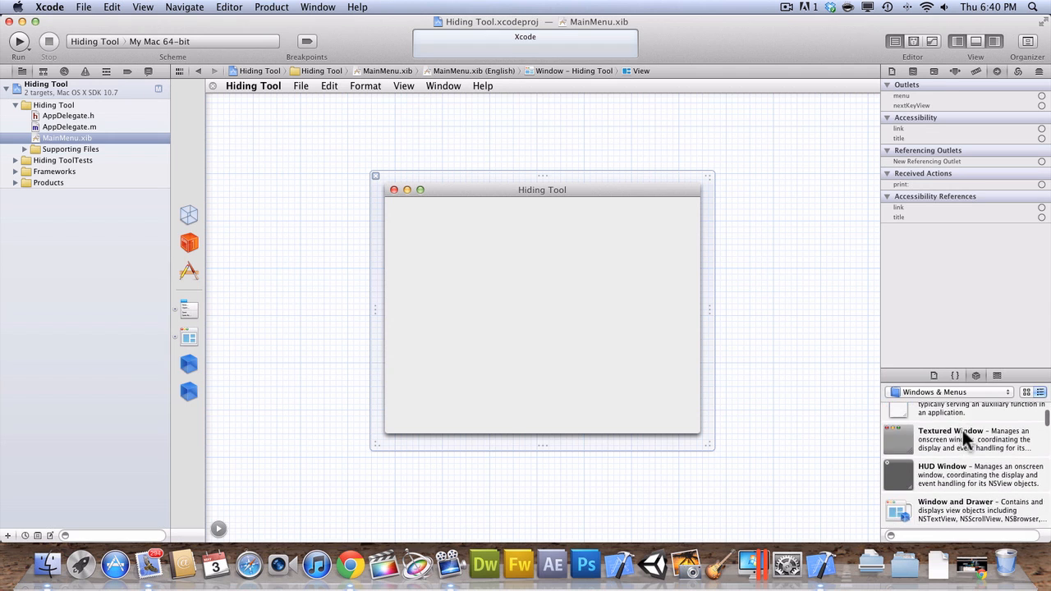
scroll("down", 3)
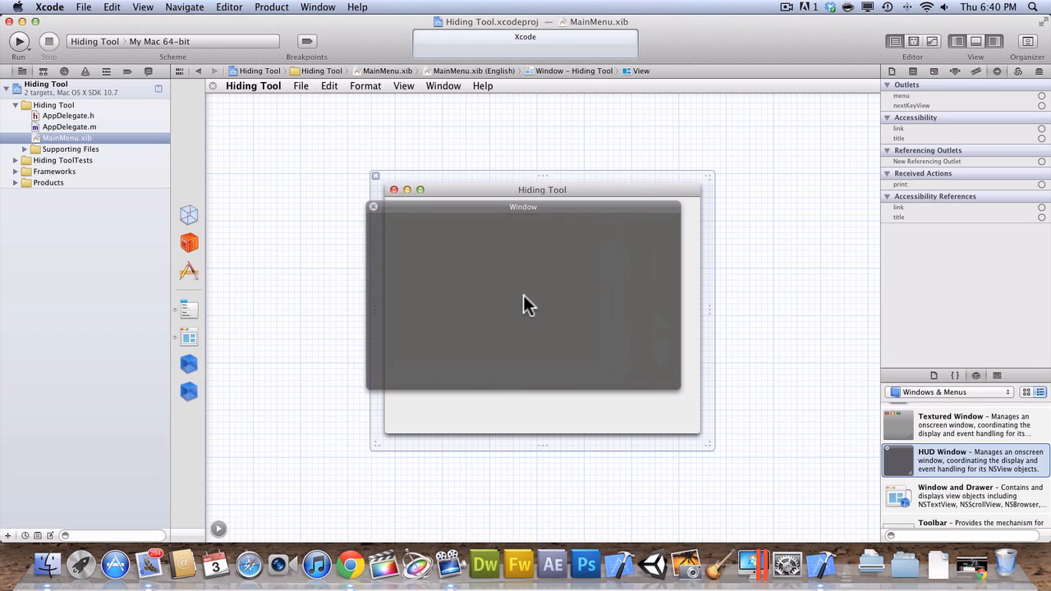
Drop the dark HUD Window onto the canvas beside the Hiding Tool window
left_click_drag(522, 207, 532, 187)
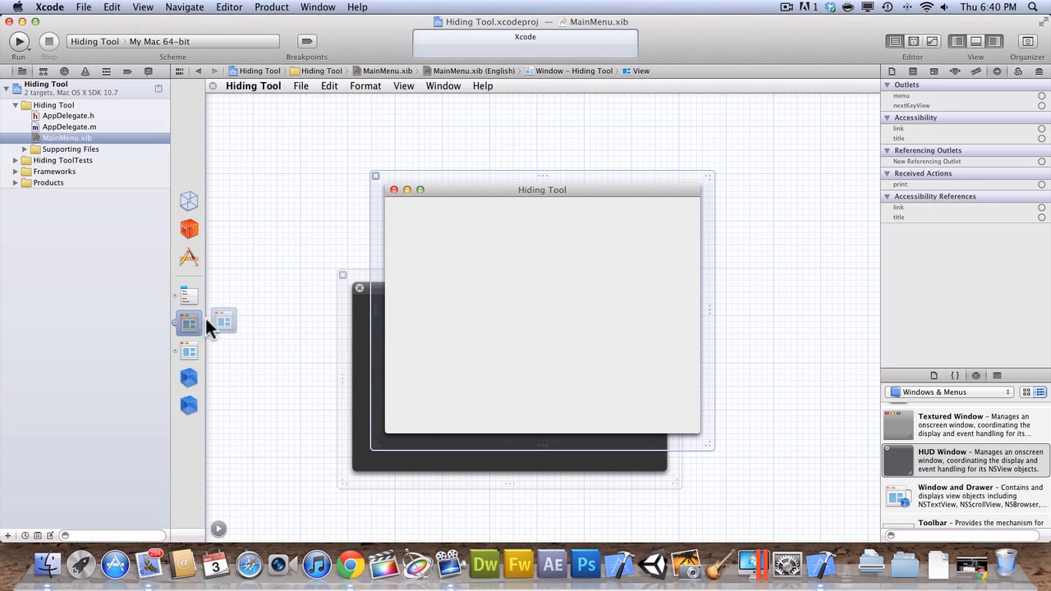
mouse_move(189, 322)
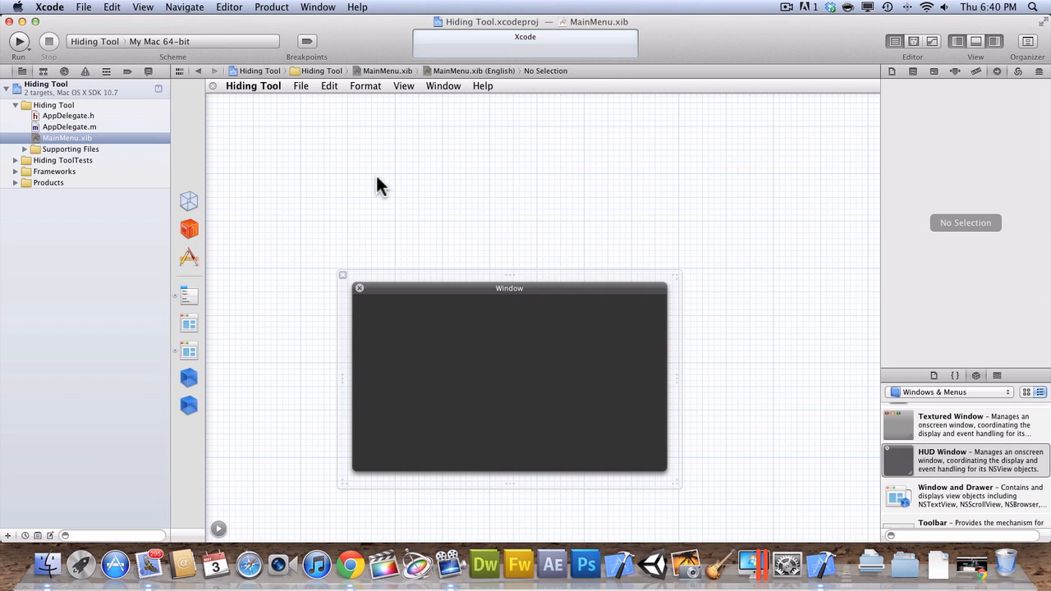
mouse_move(189, 322)
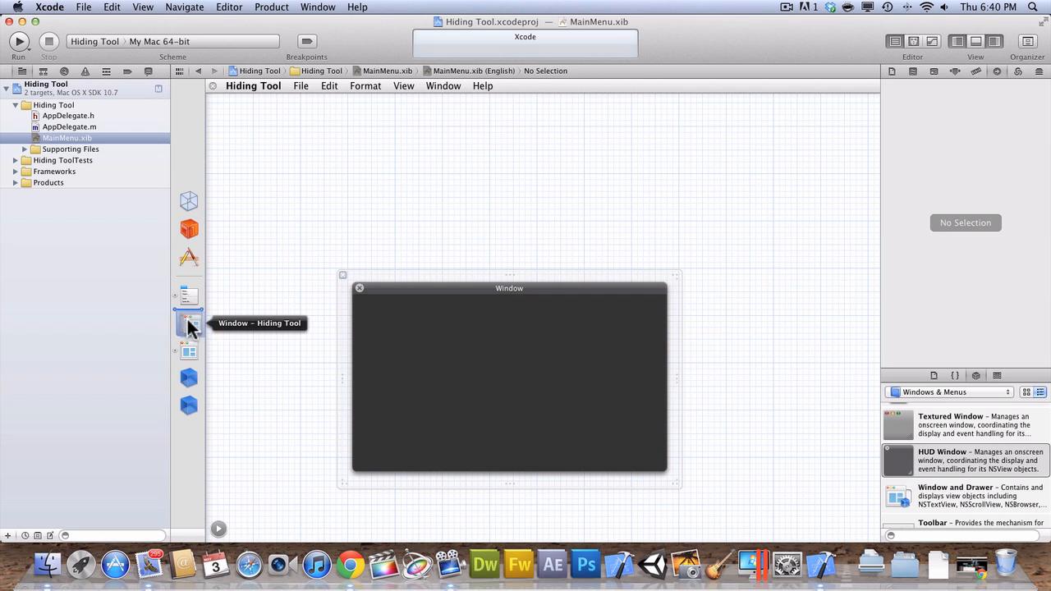
mouse_move(188, 337)
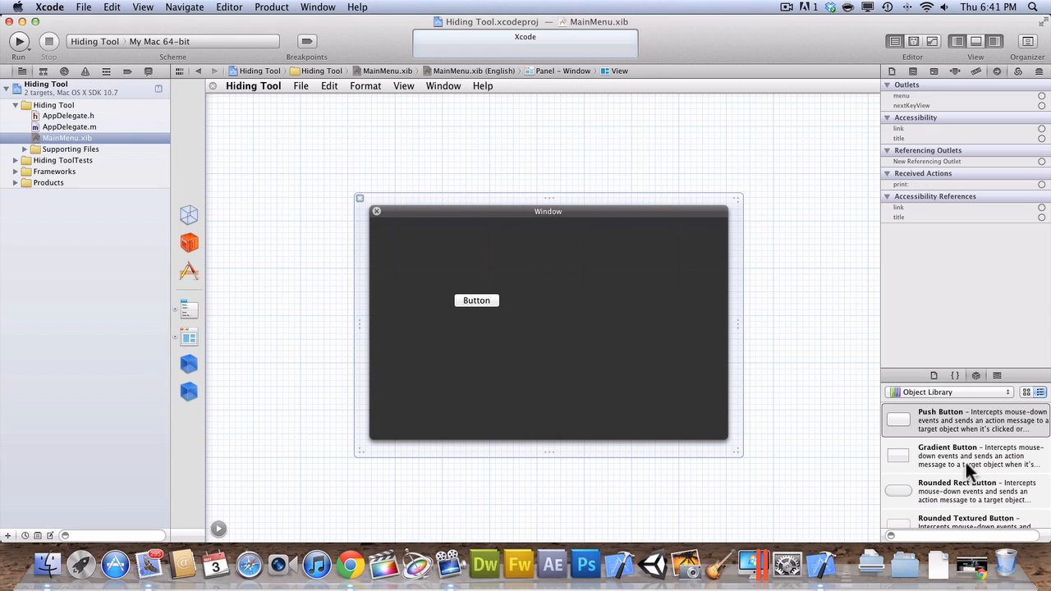
mouse_move(985, 429)
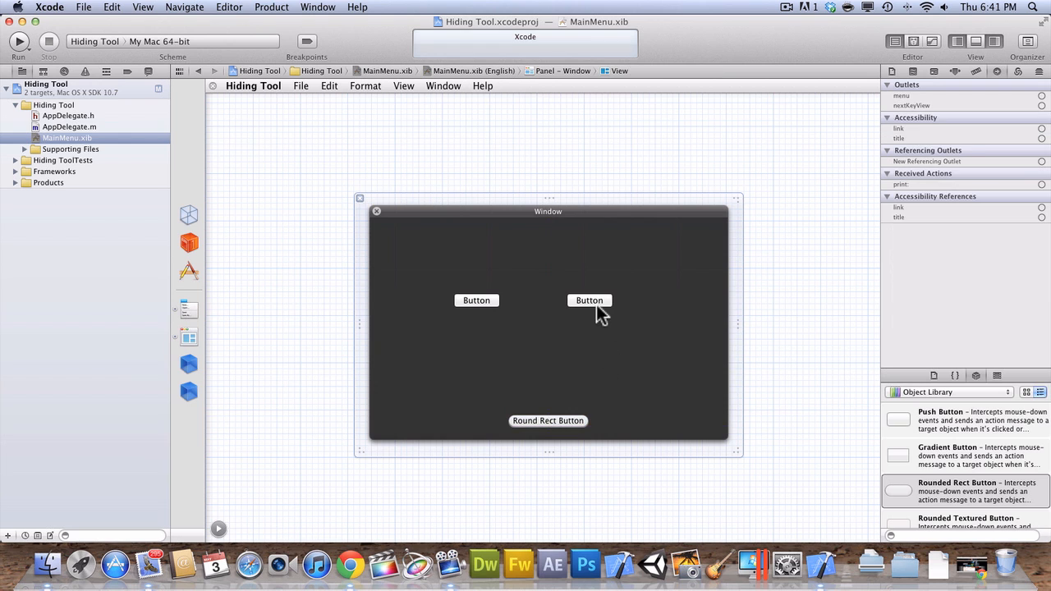
Reposition the right-hand button and select the left-hand button for renaming
left_click(588, 299)
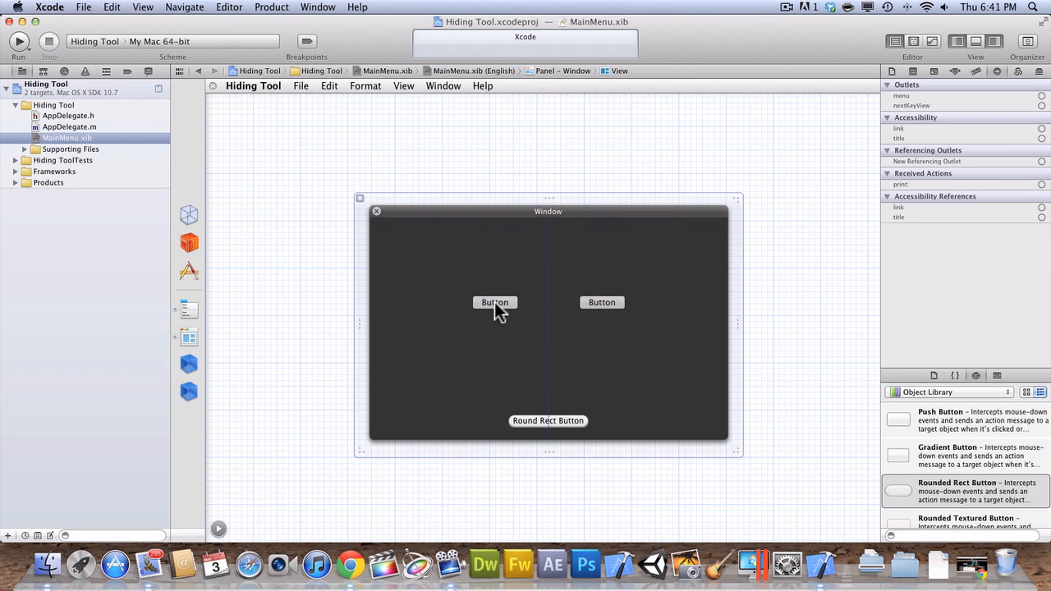
mouse_move(501, 304)
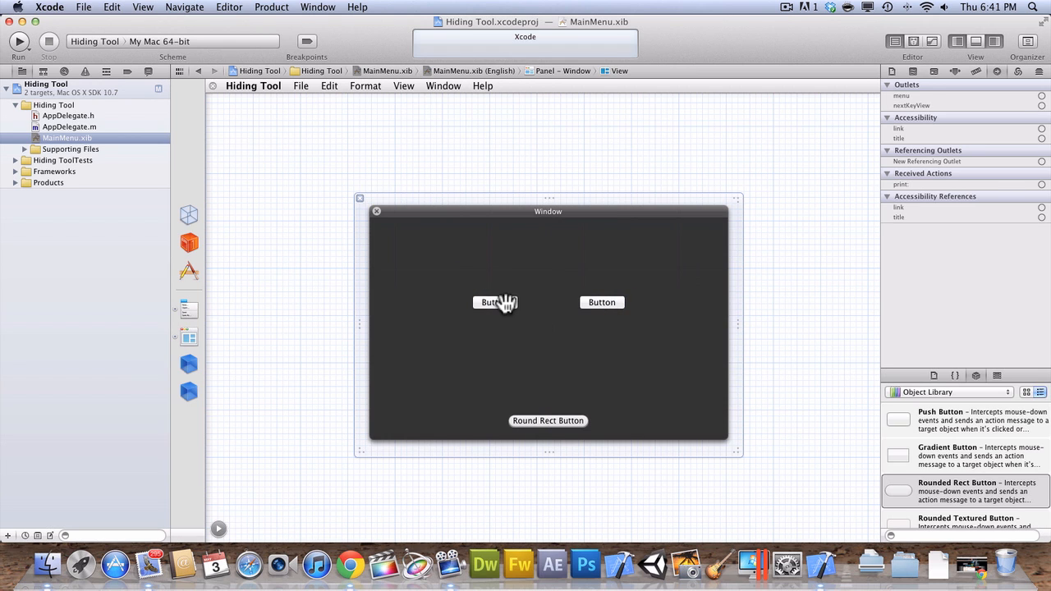
left_click(489, 302)
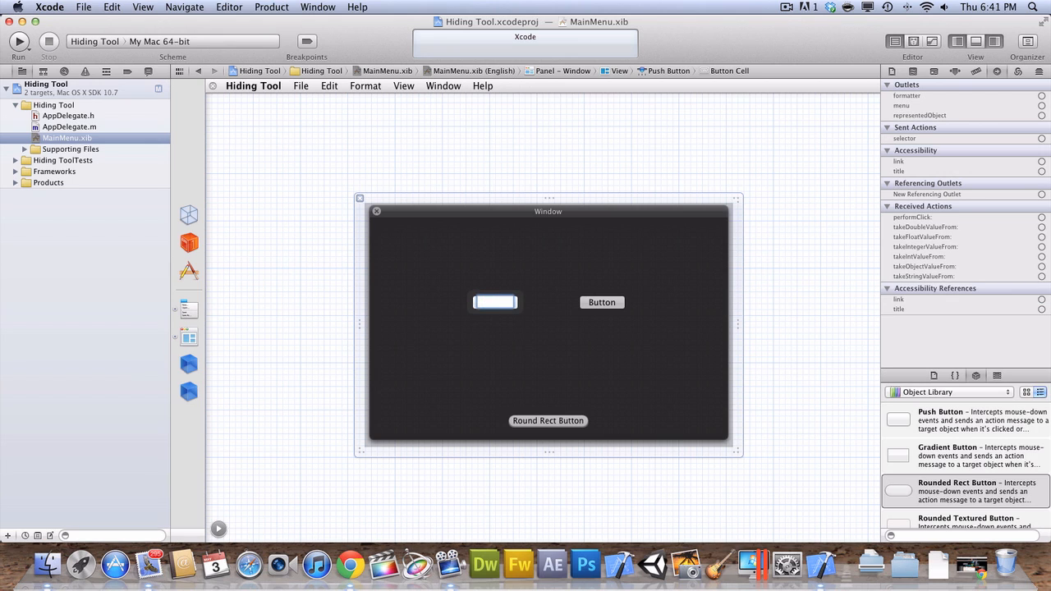
Rename the first button Show and begin editing the second button's label to Hide
type("s")
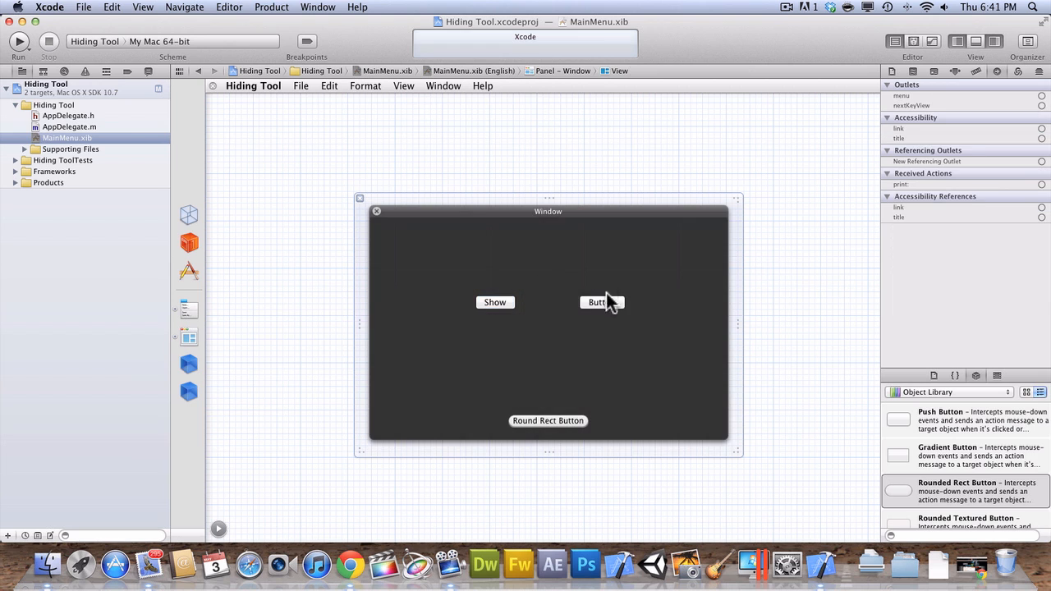
left_click(601, 302)
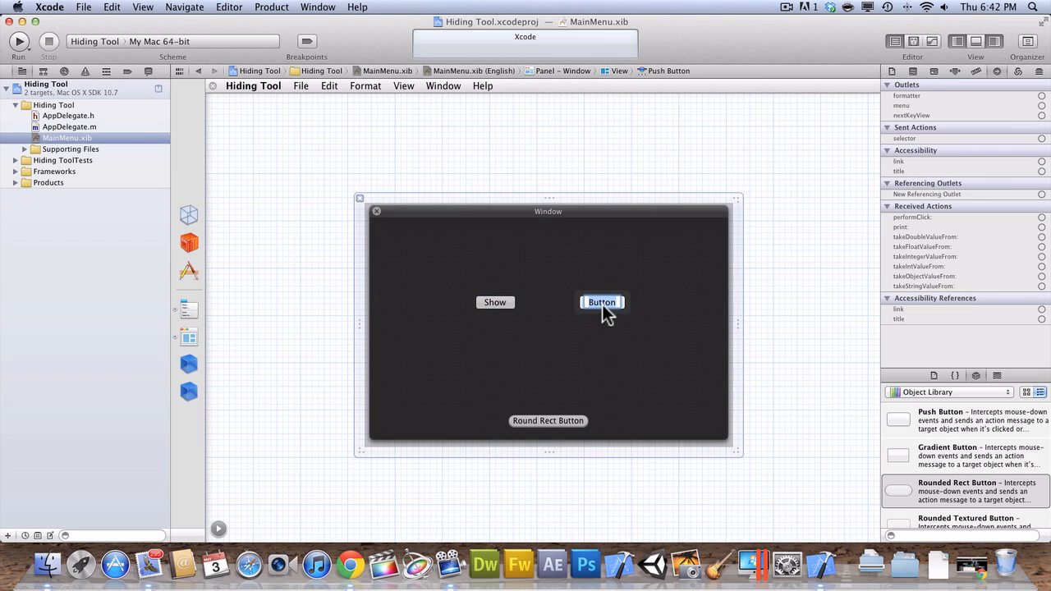
double_click(601, 302)
type("Hide")
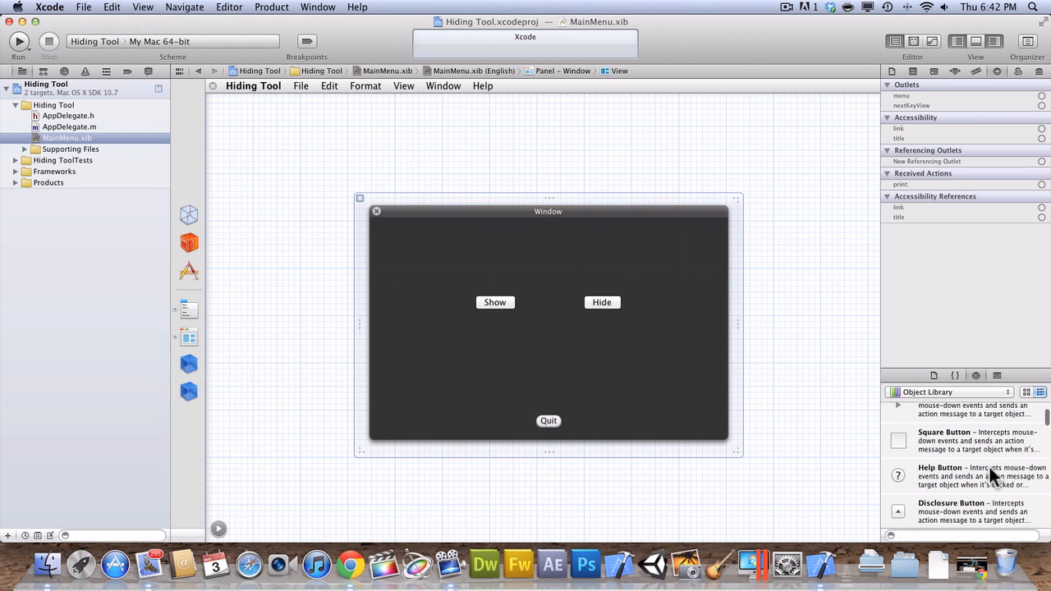
mouse_move(548, 414)
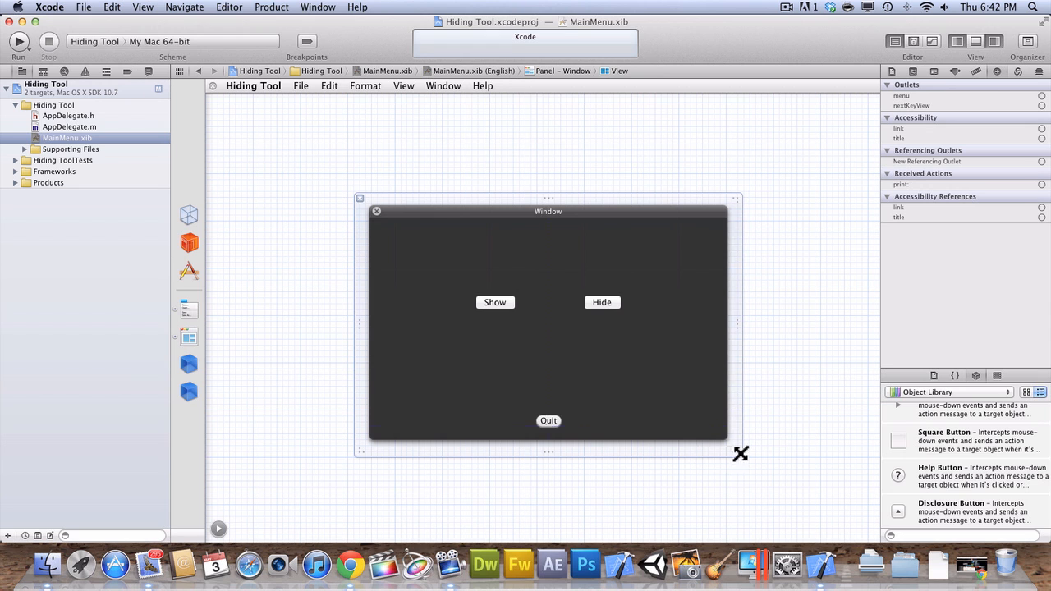
Shrink the HUD window shorter and move Quit above the Show and Hide buttons
left_click_drag(739, 453, 762, 444)
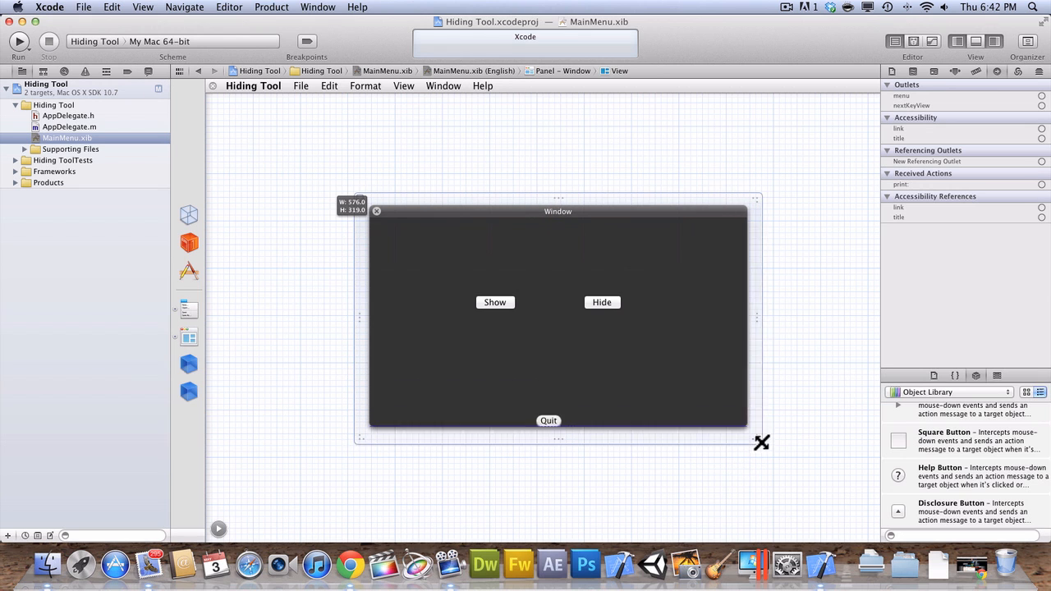
left_click_drag(549, 421, 555, 282)
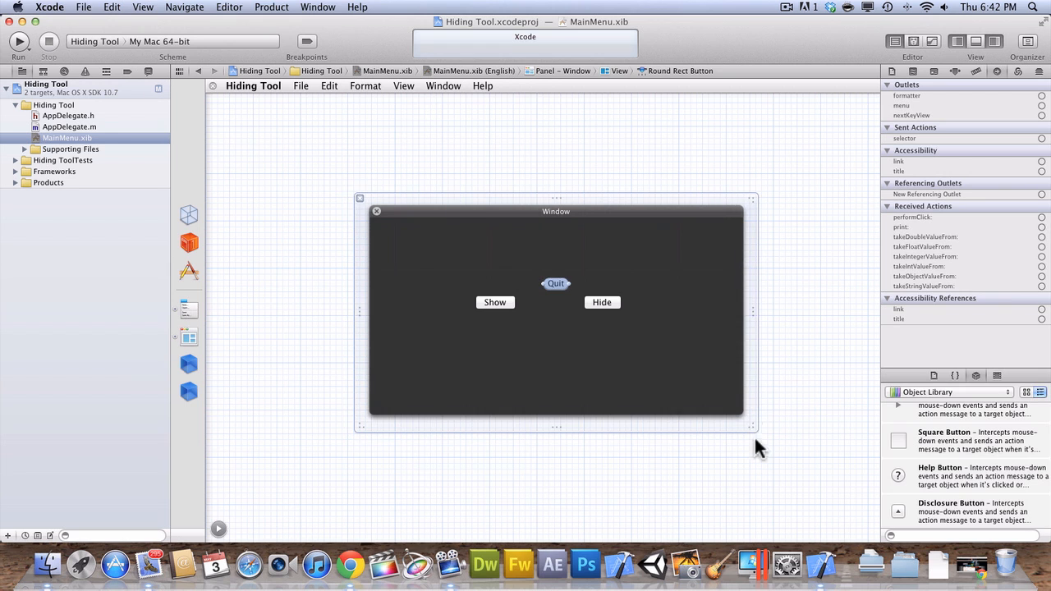
left_click_drag(752, 426, 722, 370)
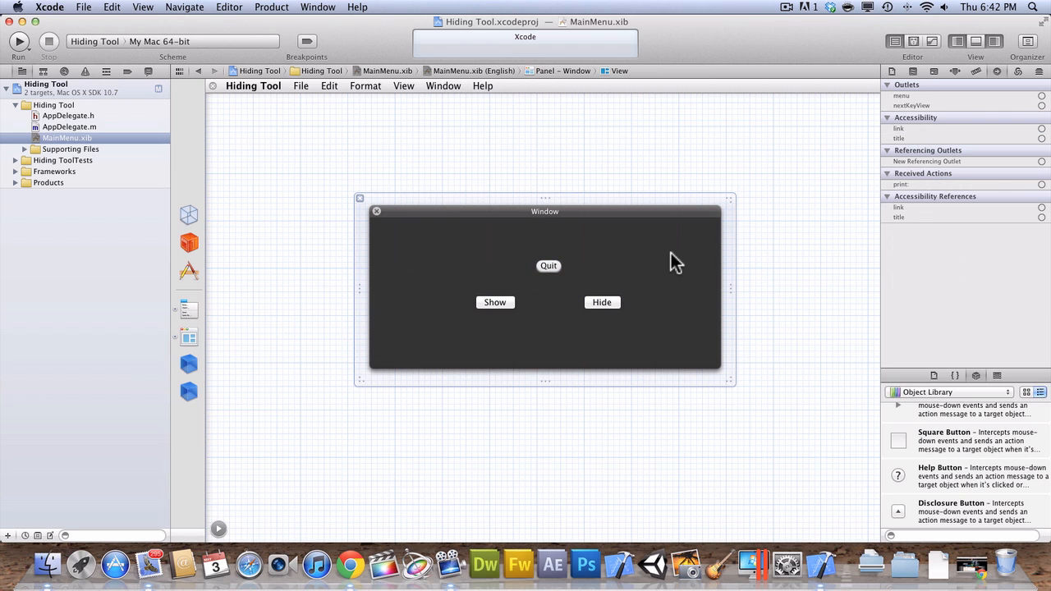
mouse_move(686, 243)
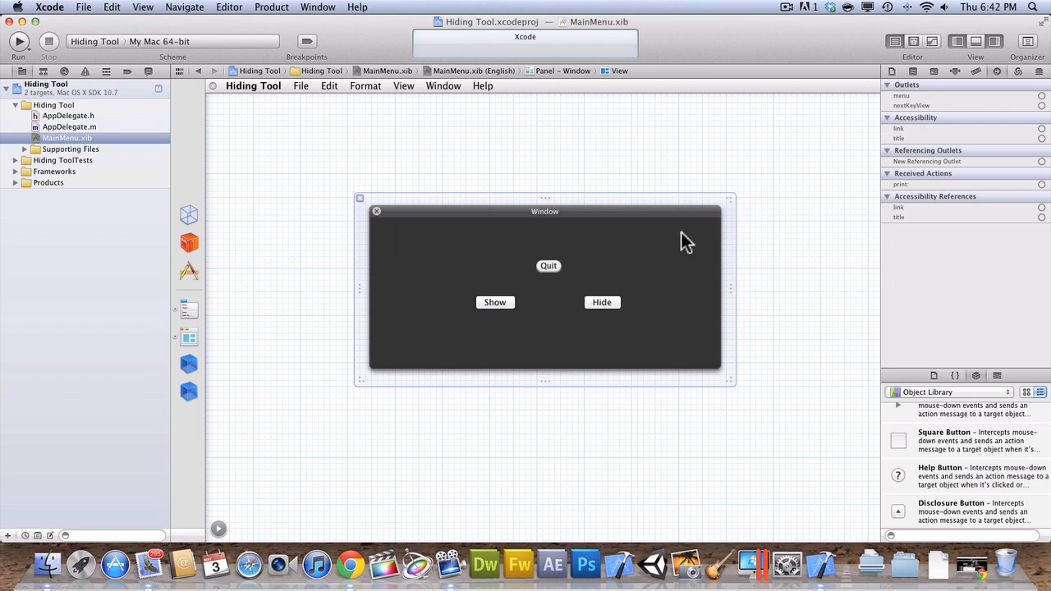
Clear the selection and look through the app's own menus in the menu bar
left_click(301, 86)
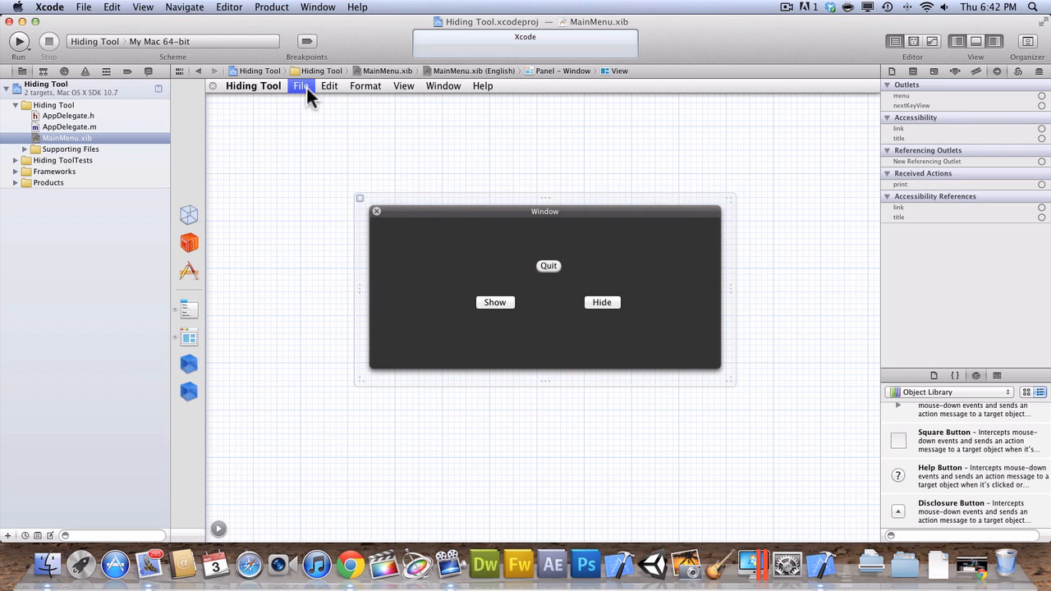
left_click(483, 85)
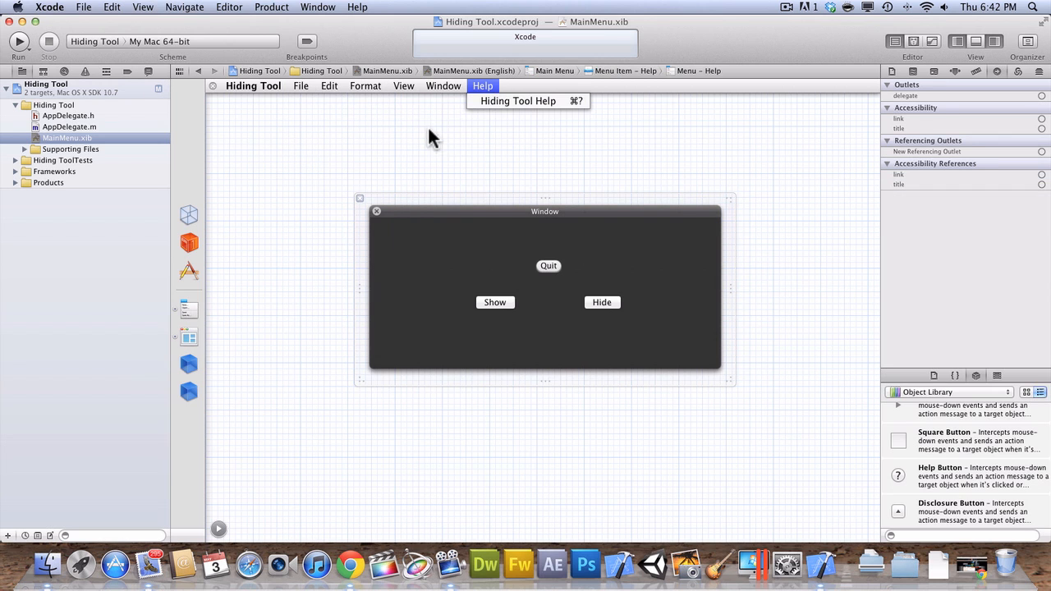
left_click(545, 210)
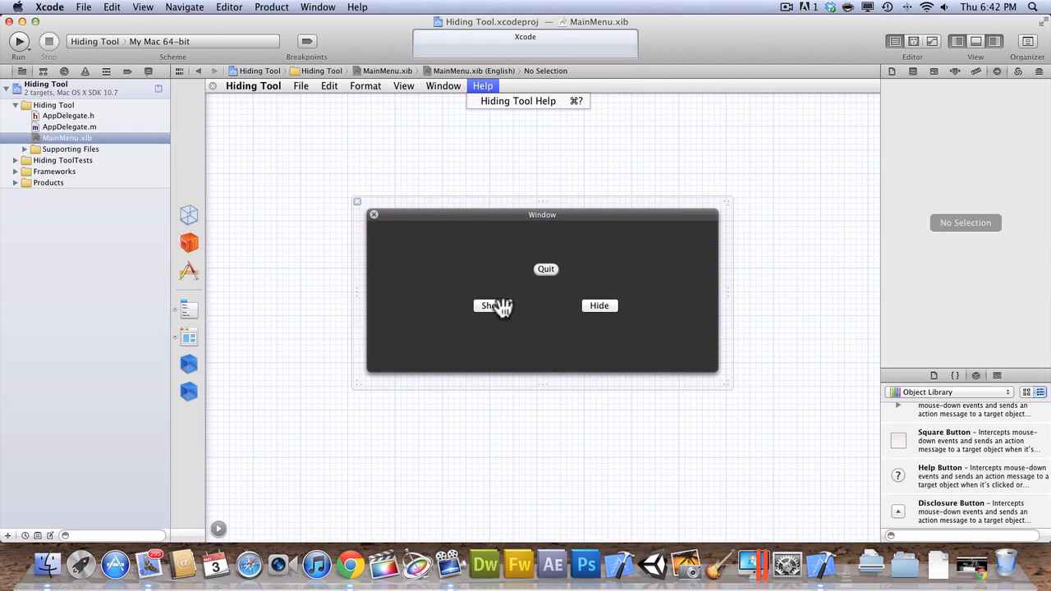
Connect Show to unhideAllApplications: and check the Hide and Quit buttons' actions
left_click(493, 306)
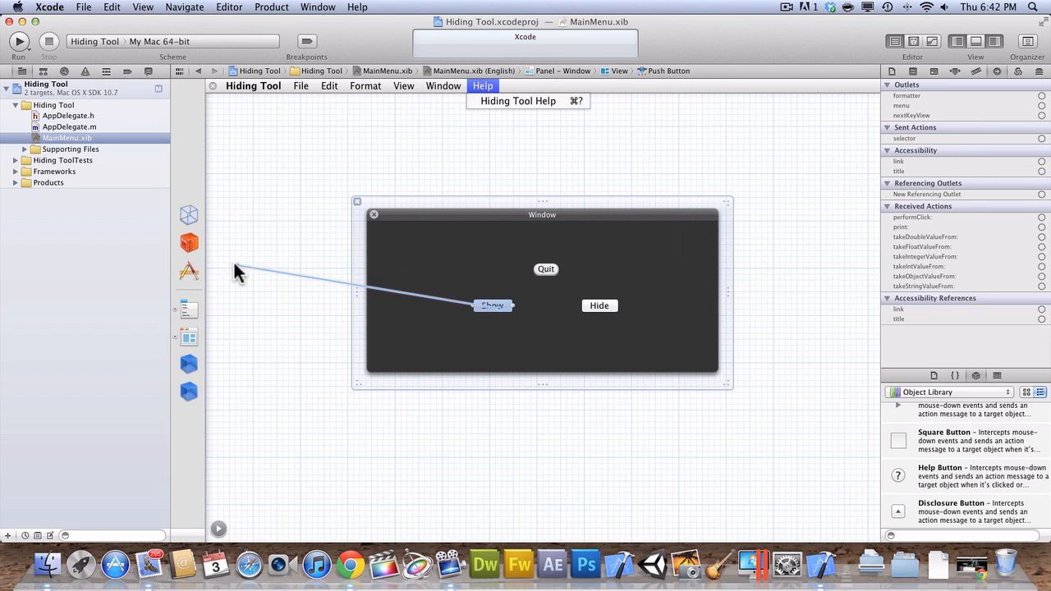
mouse_move(189, 271)
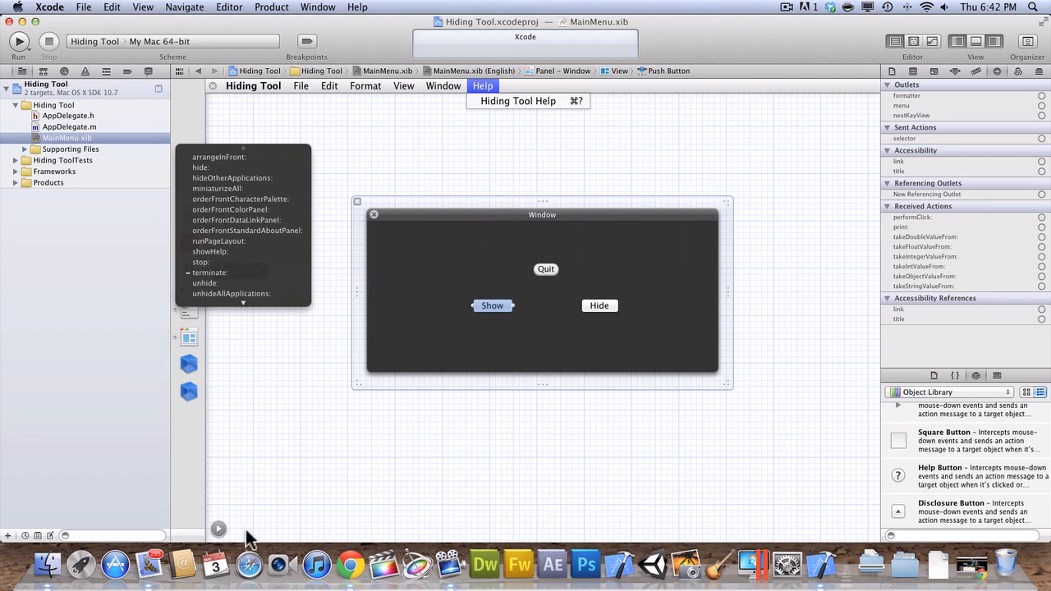
mouse_move(216, 529)
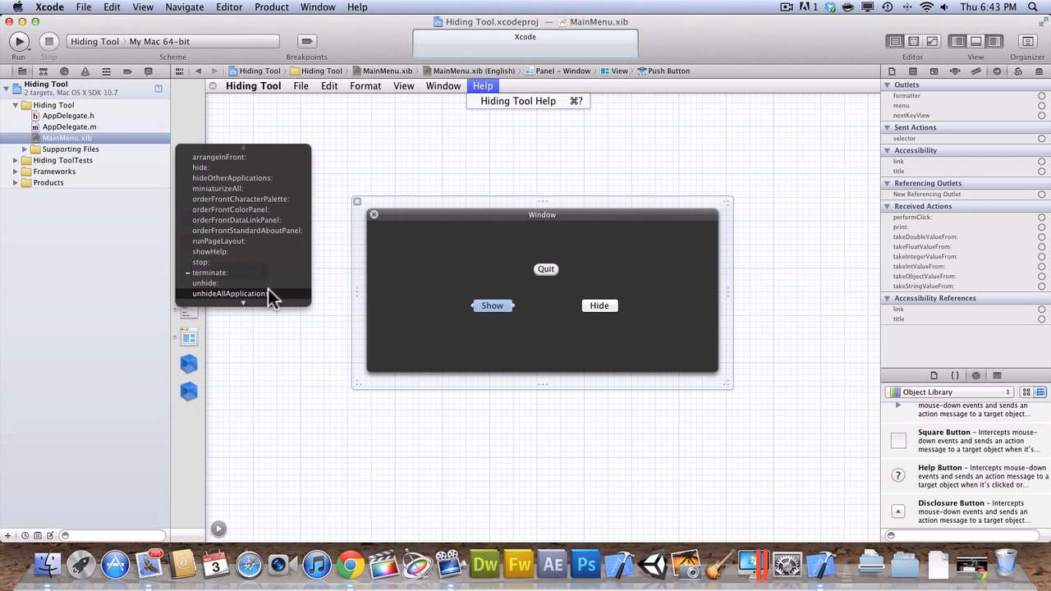
mouse_move(661, 297)
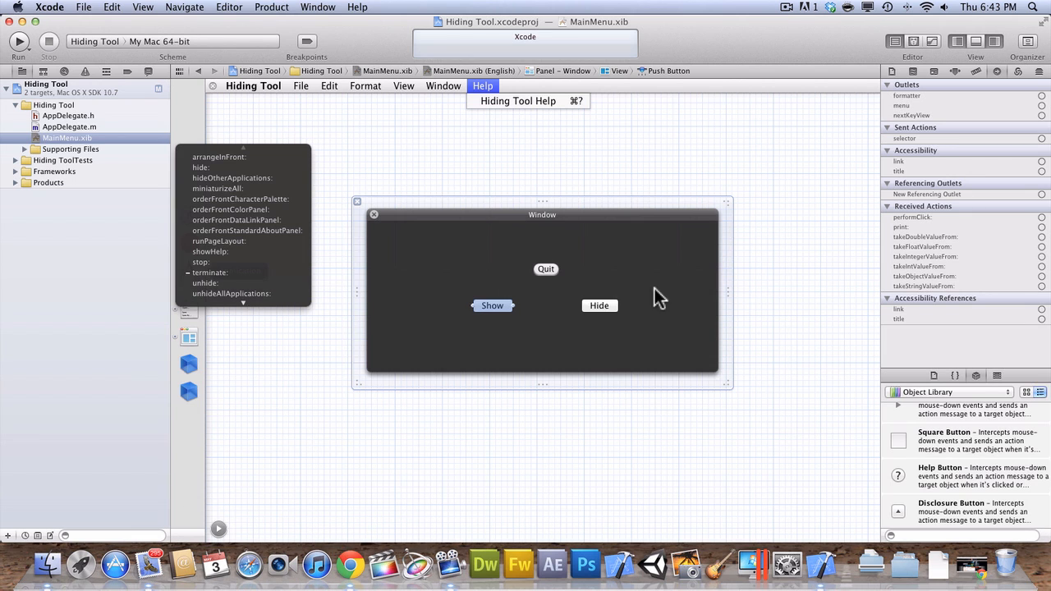
mouse_move(238, 292)
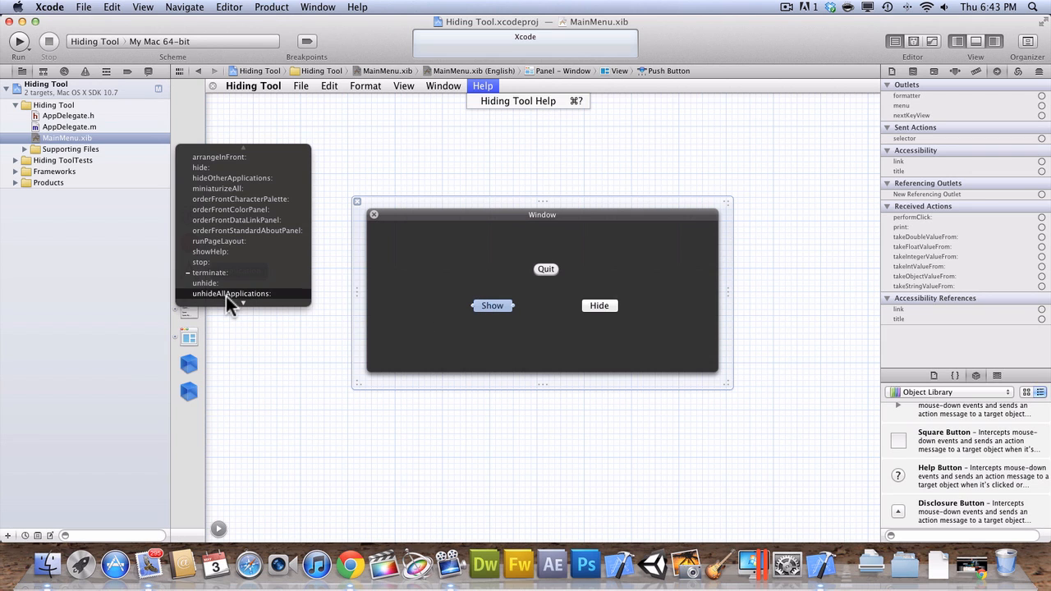
left_click(230, 292)
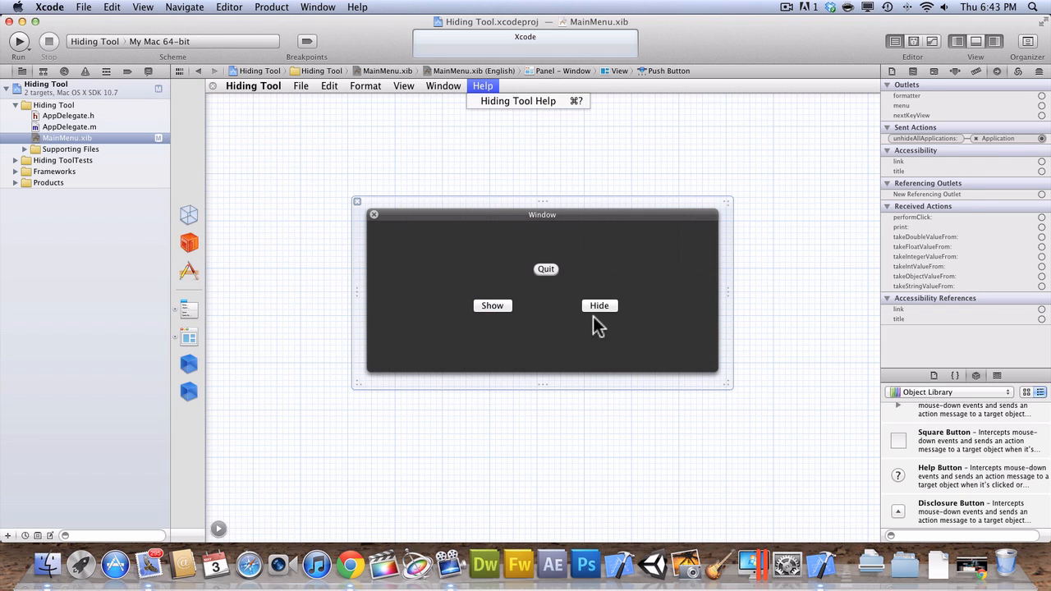
left_click(599, 306)
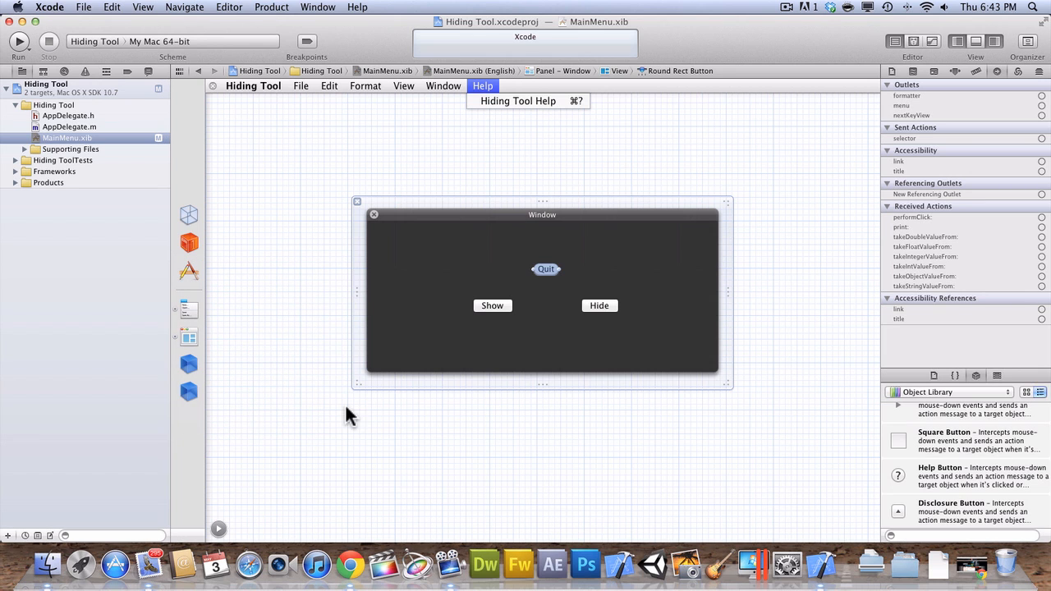
left_click(627, 360)
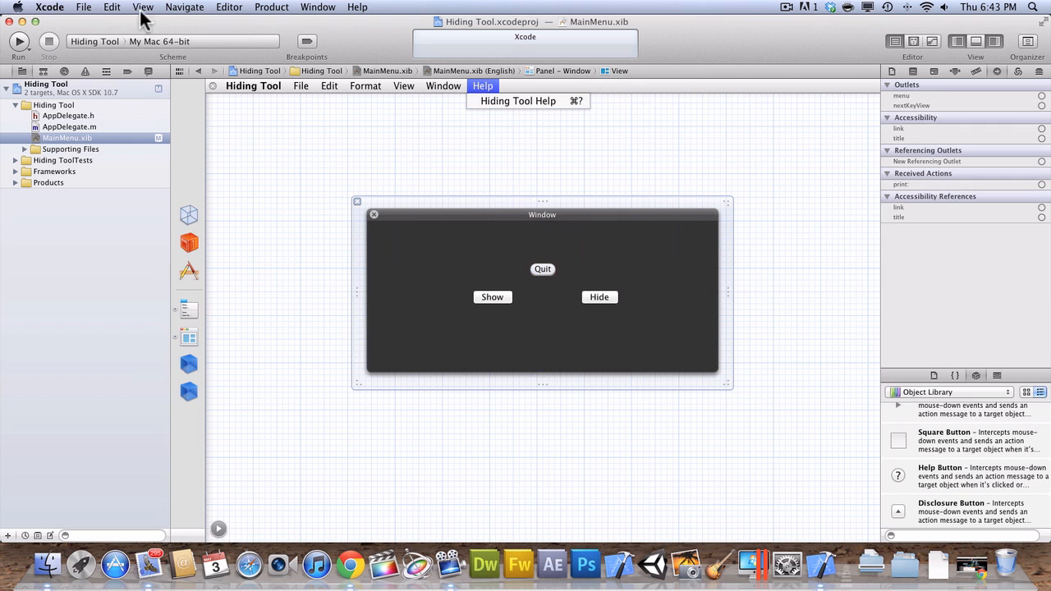
mouse_move(18, 82)
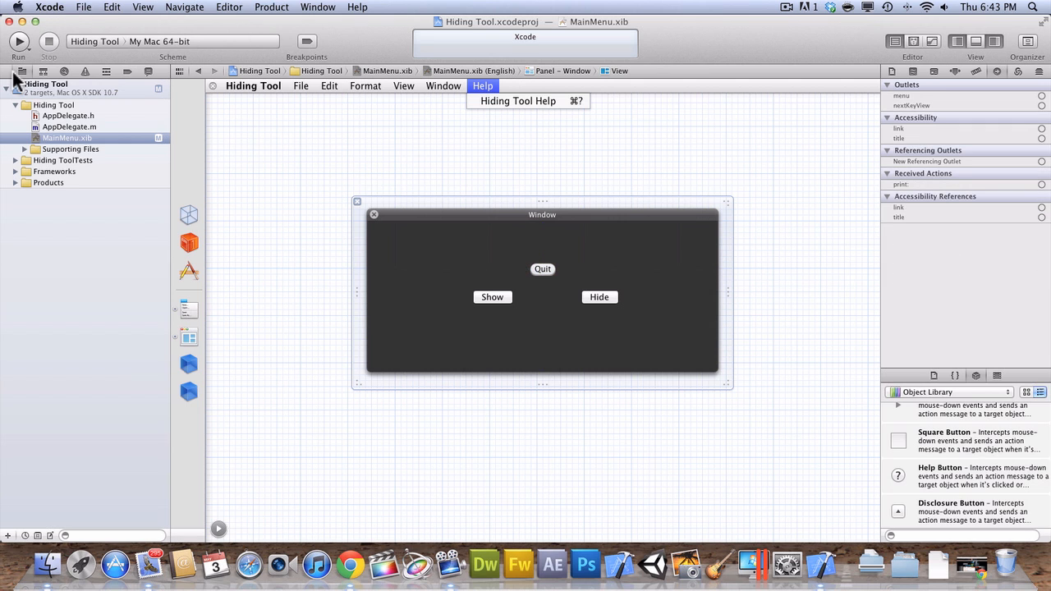
Run the Hiding Tool app and wait for Build Succeeded
left_click(20, 41)
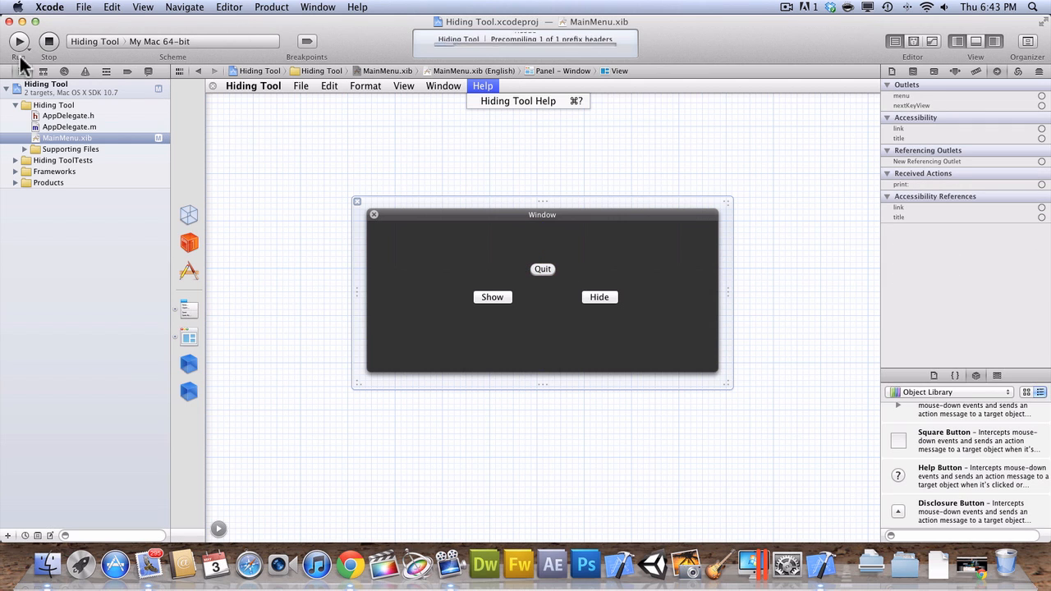
left_click(19, 42)
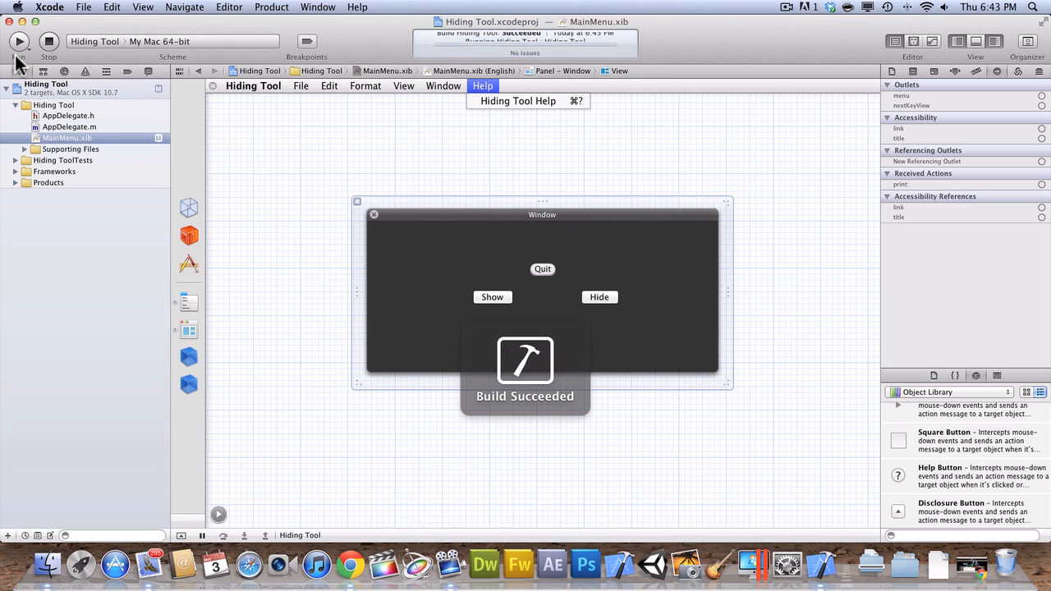
left_click(20, 41)
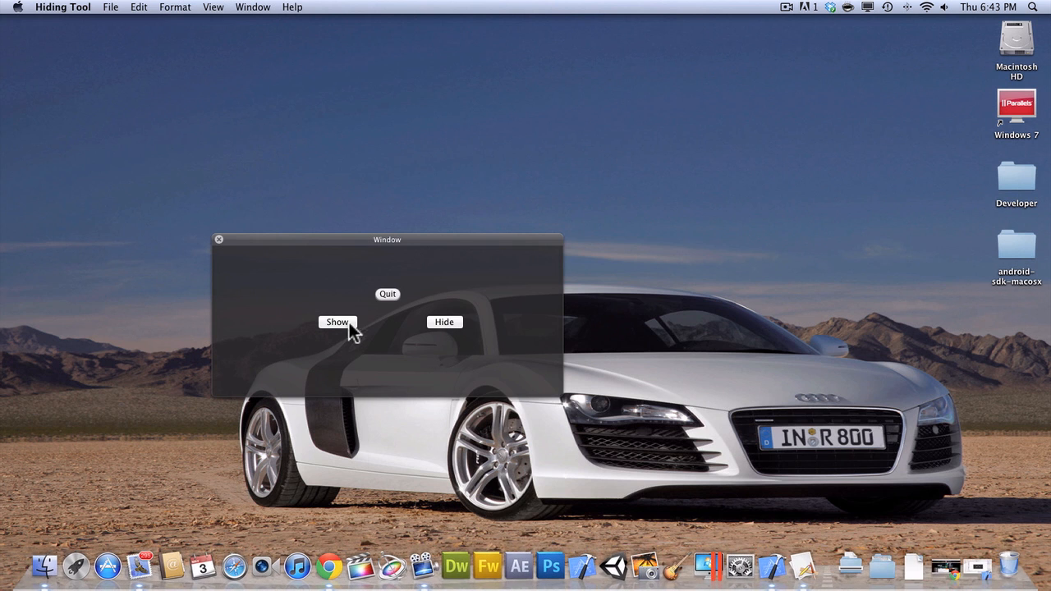
mouse_move(256, 325)
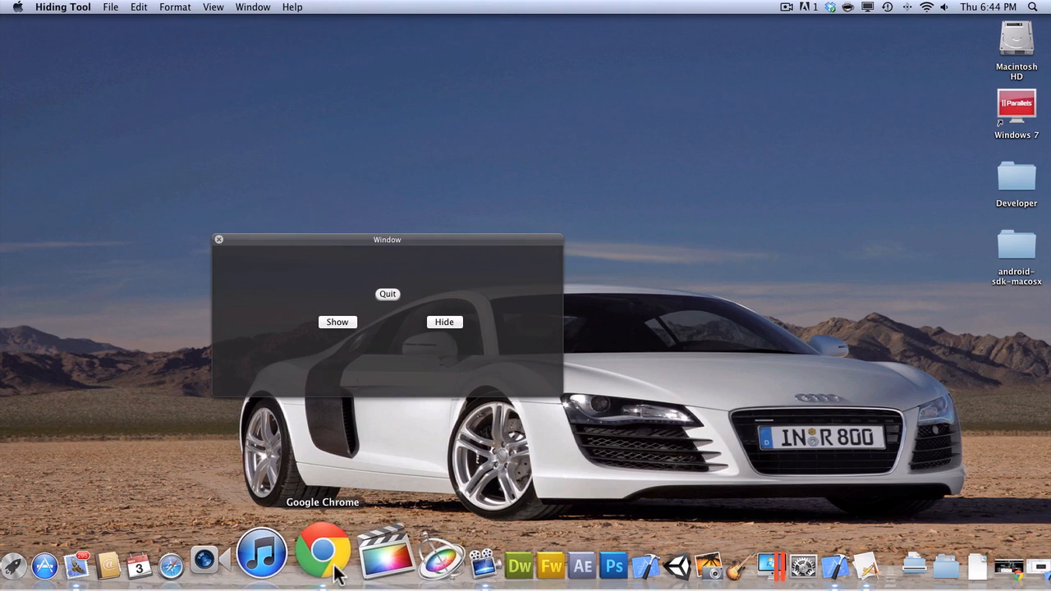
Bring Google Chrome back to the front from the Dock after hiding
left_click(322, 550)
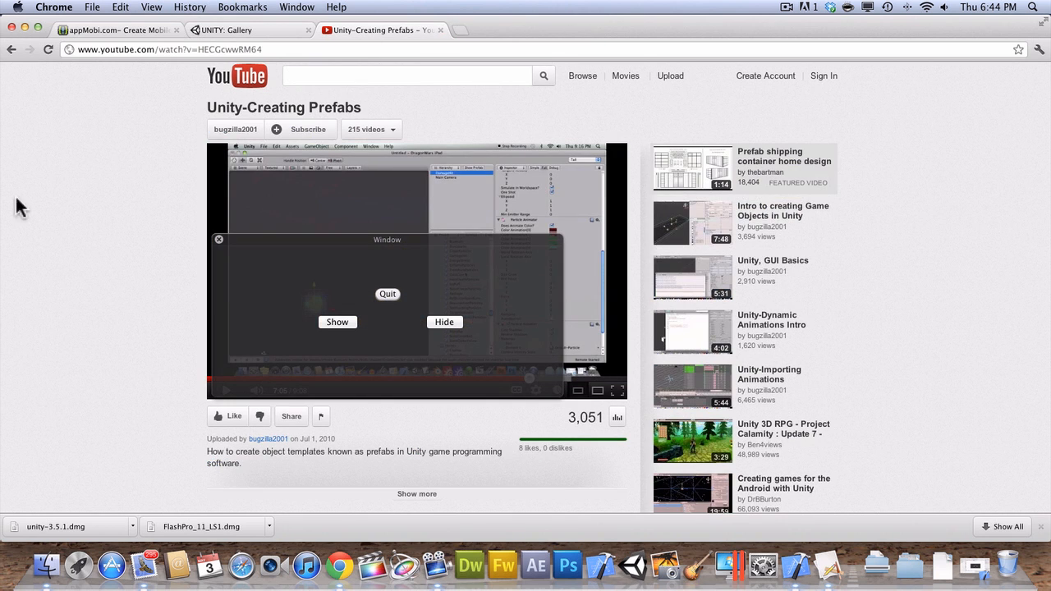
mouse_move(25, 29)
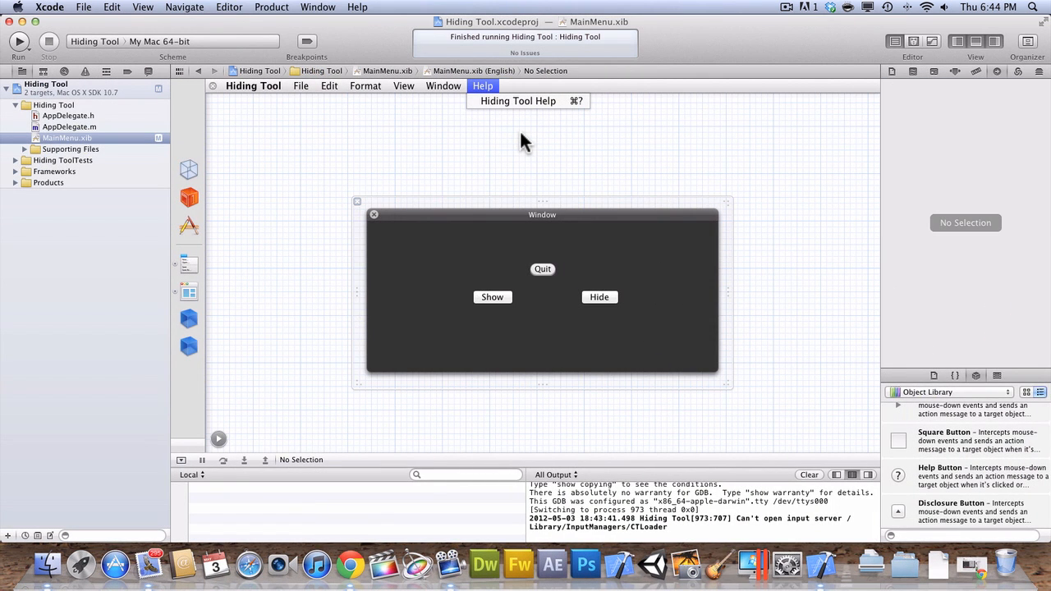
mouse_move(651, 261)
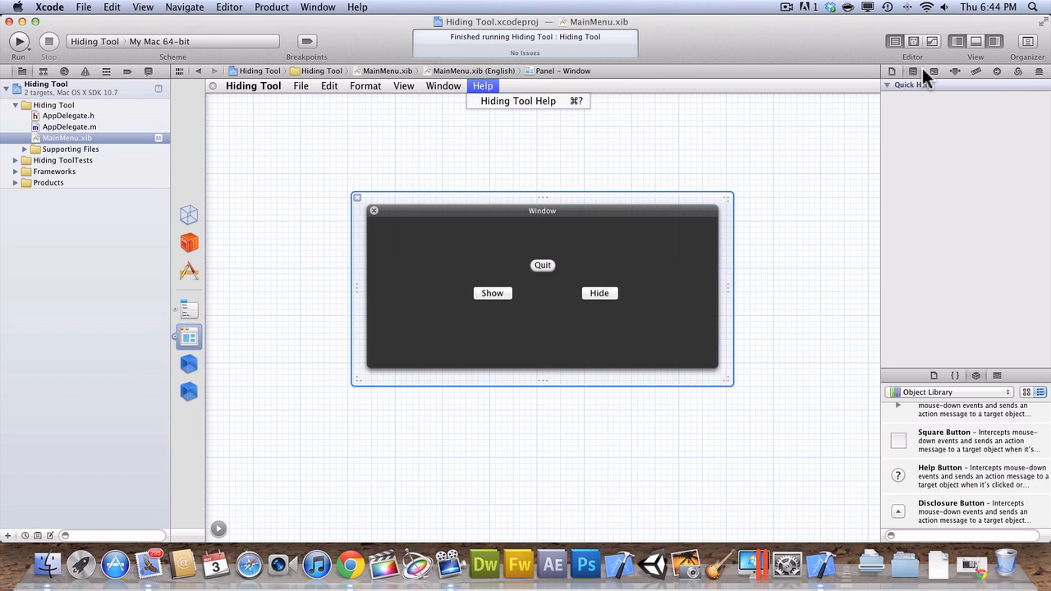
Set the panel's initial screen position to 496, 159 in the Size inspector preview
left_click(956, 72)
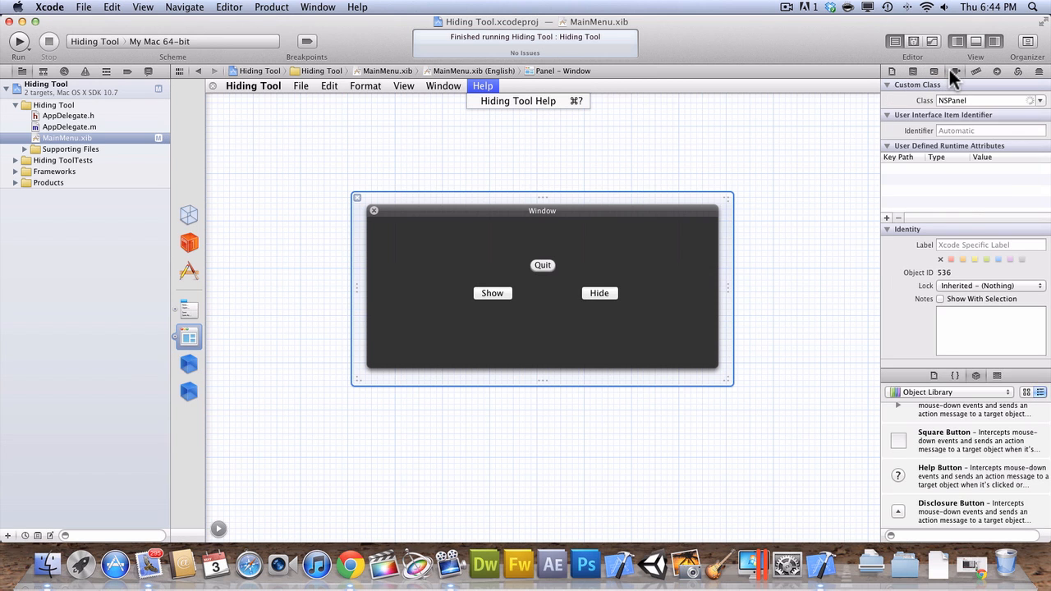
left_click(956, 72)
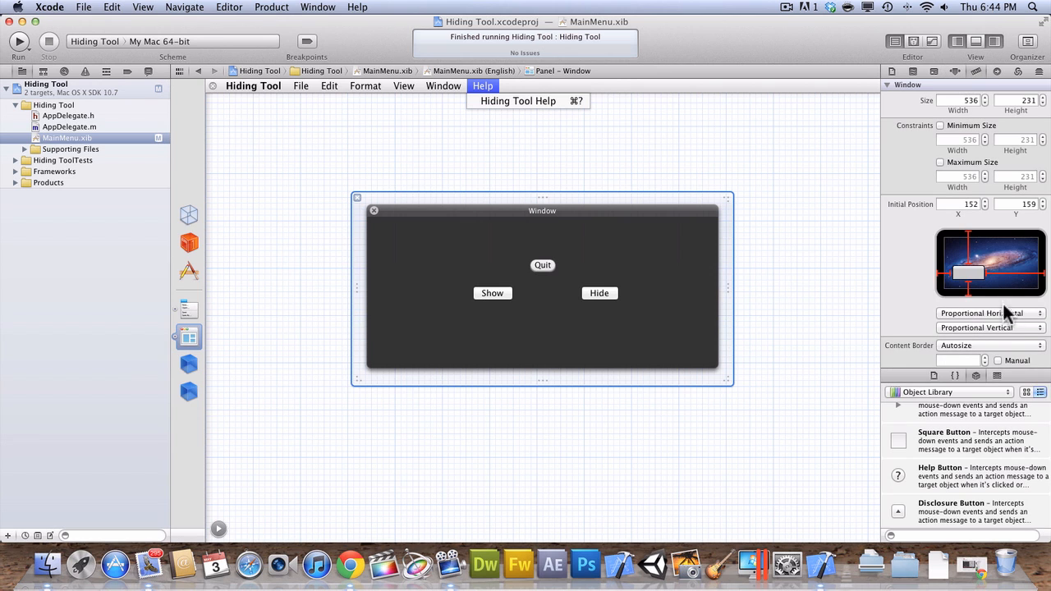
left_click_drag(967, 273, 993, 263)
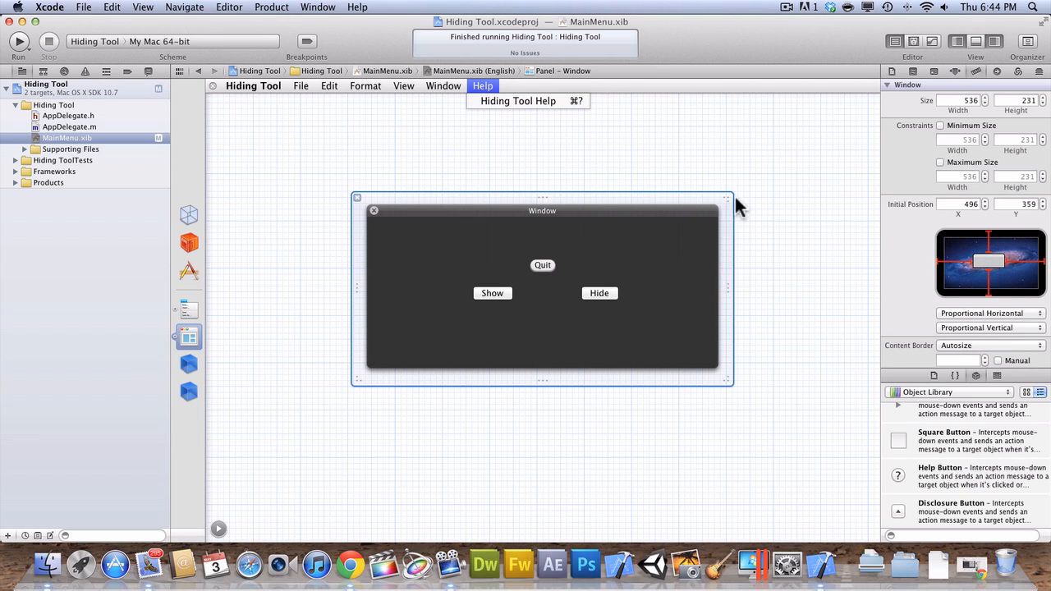
left_click_drag(726, 197, 726, 210)
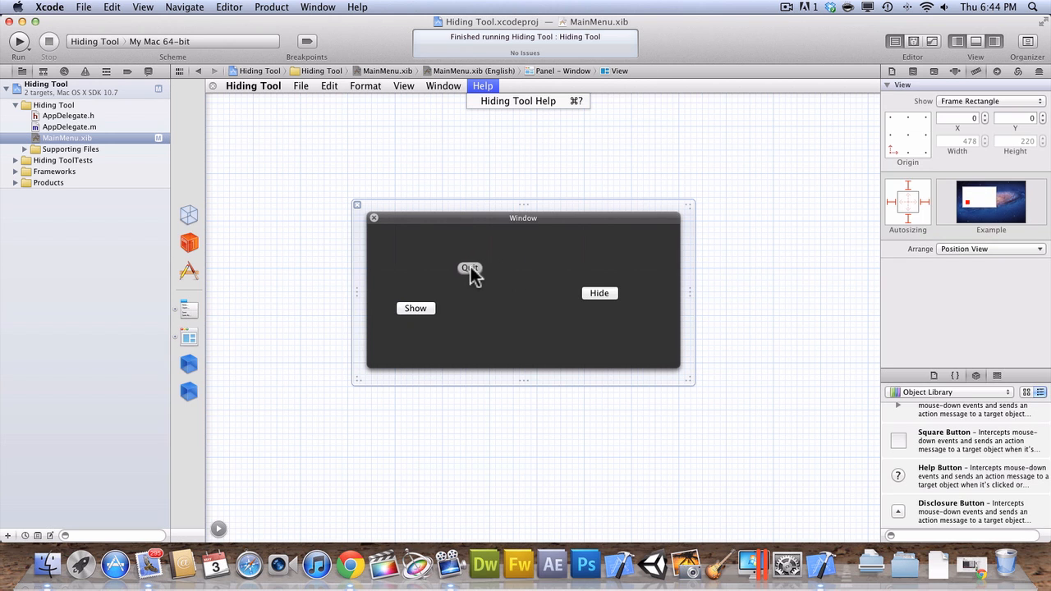
Move Hide beside Show under Quit and center the smaller window on the canvas
left_click_drag(599, 293, 511, 309)
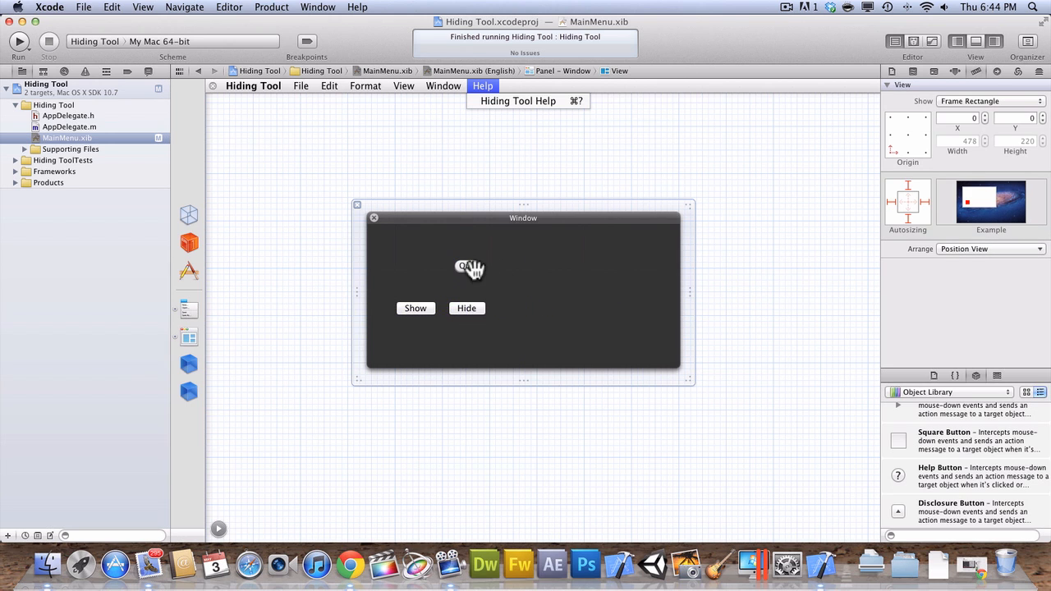
mouse_move(444, 263)
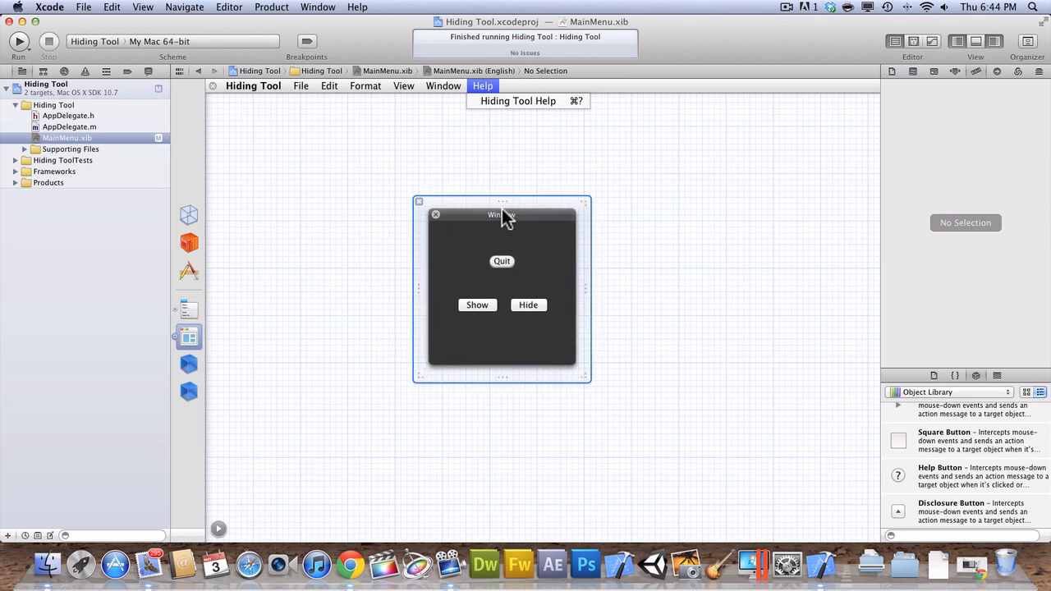
left_click_drag(503, 214, 536, 214)
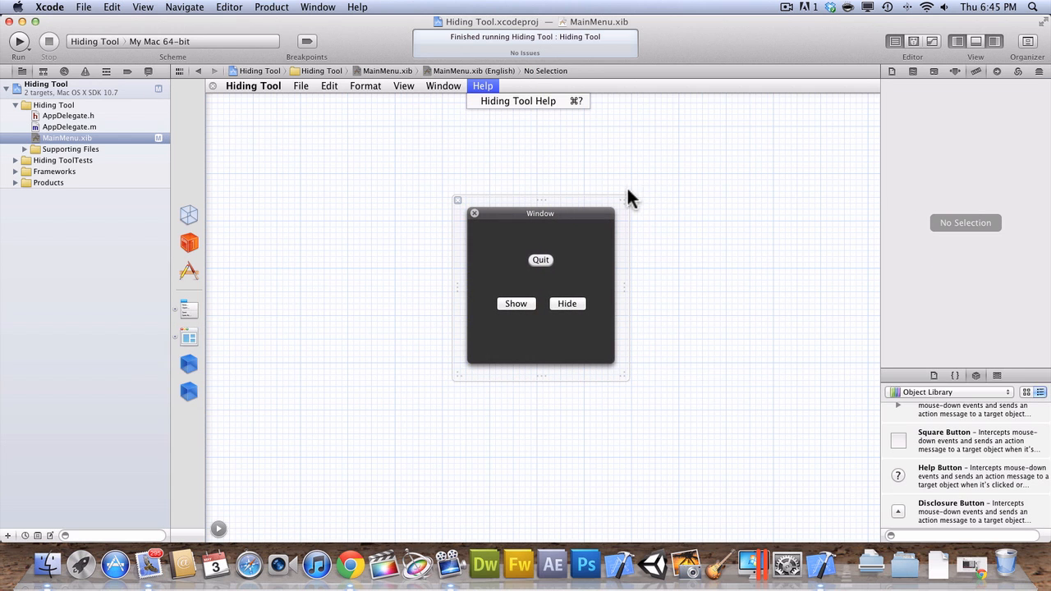
mouse_move(20, 46)
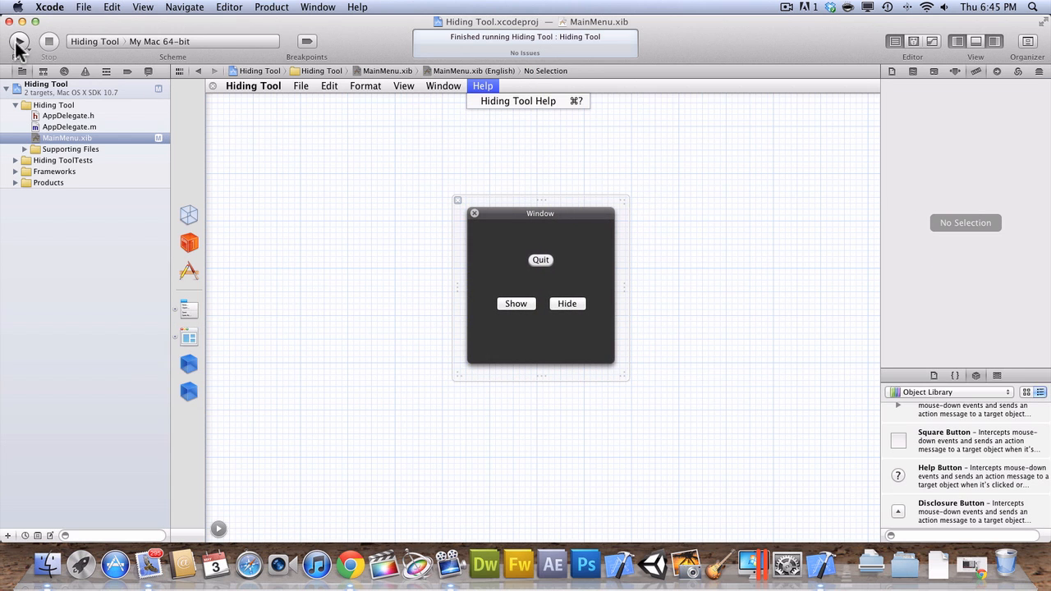
Run Hiding Tool and test the Hide button in the compact HUD window
left_click(20, 41)
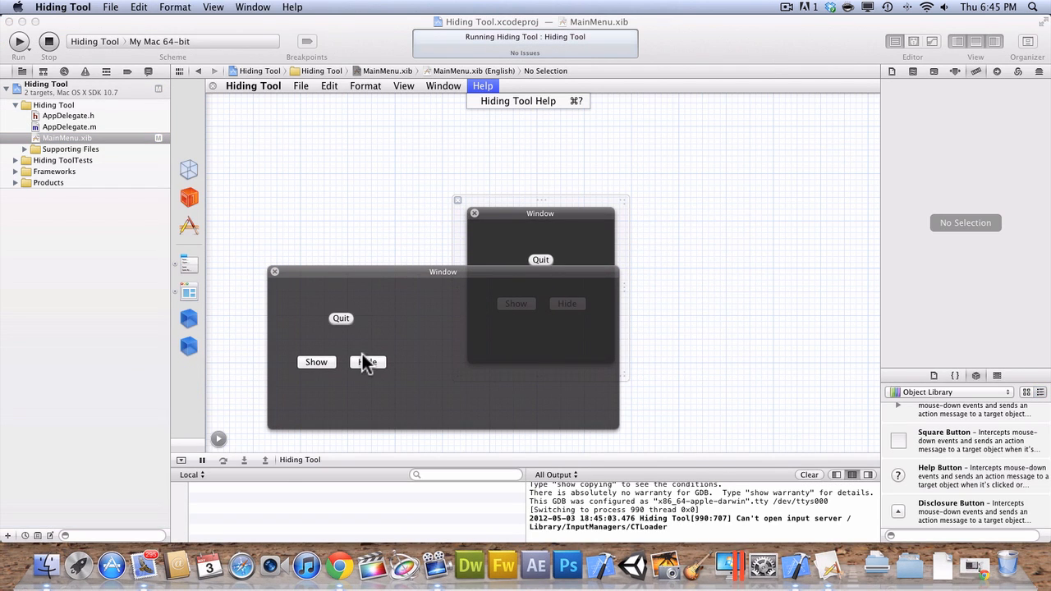
left_click(368, 363)
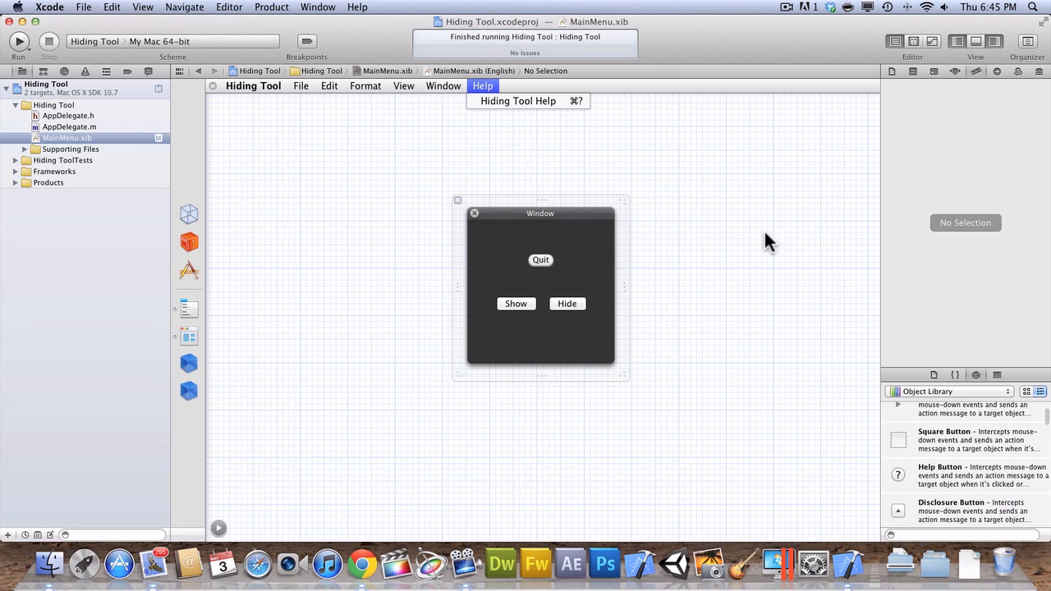
mouse_move(25, 29)
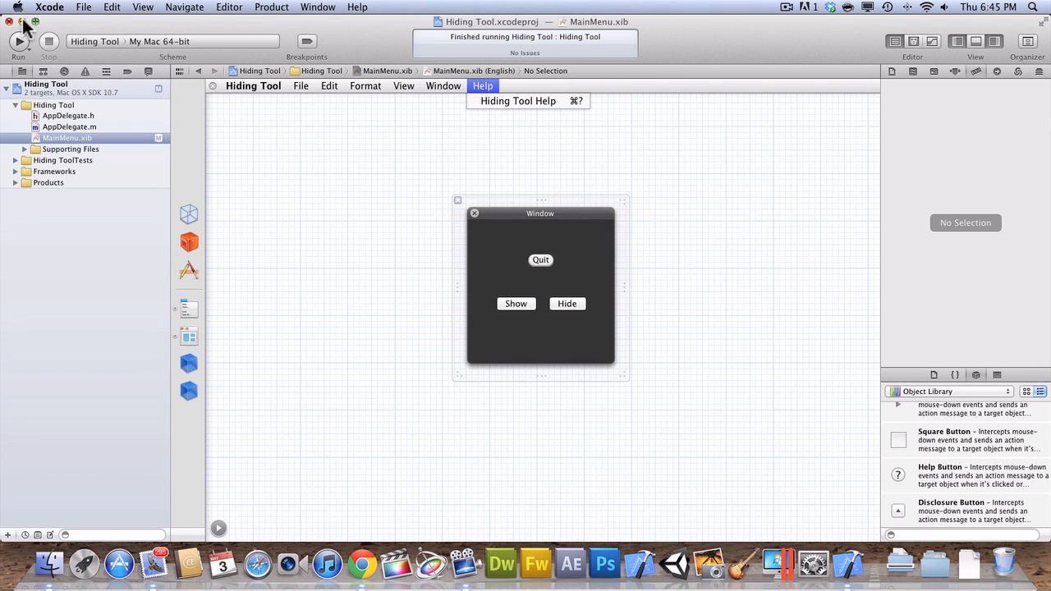